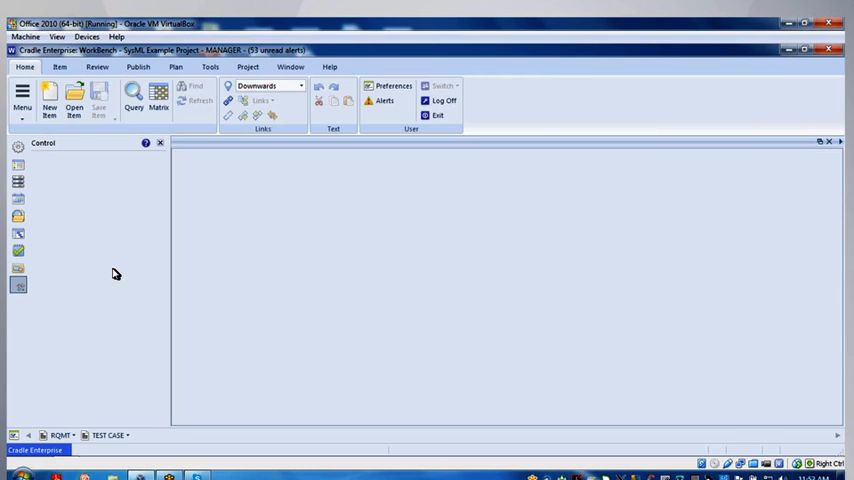
mouse_move(18, 250)
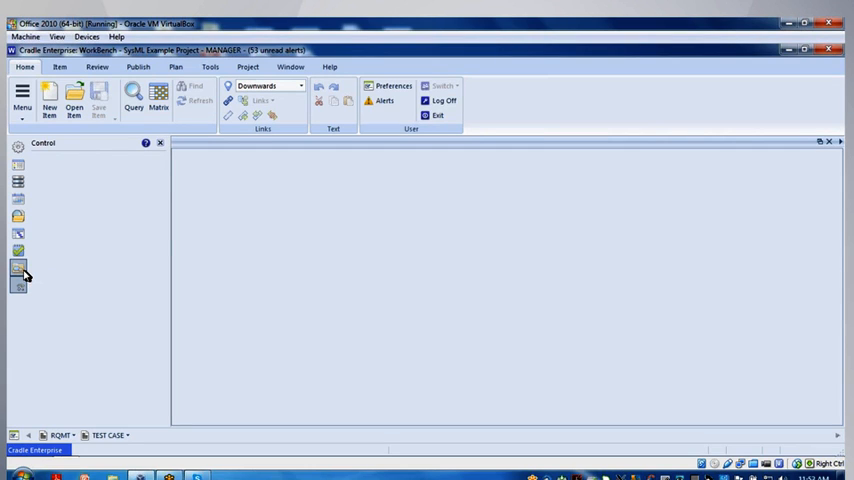
- Show the SysML model tree, then switch the side panel to the project database tree
click(18, 266)
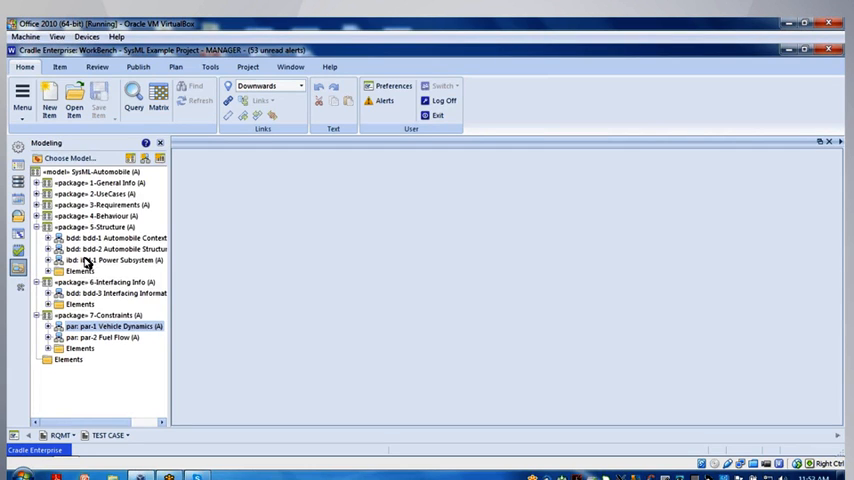
mouse_move(235, 243)
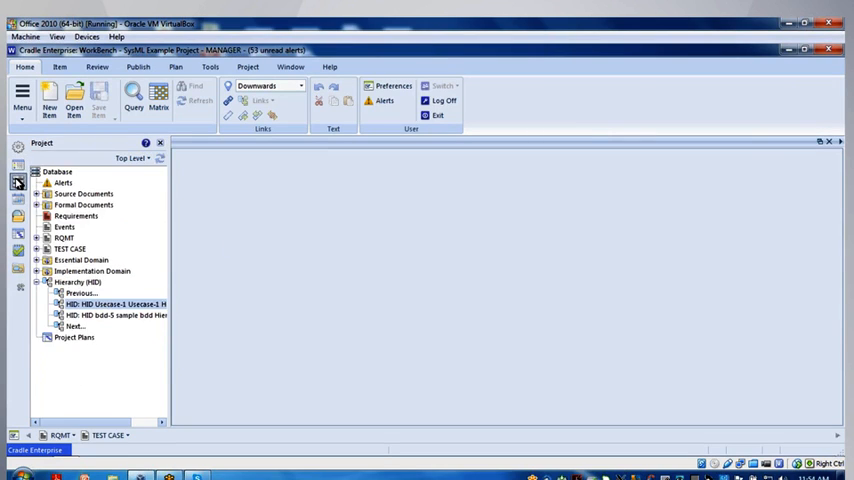
click(37, 282)
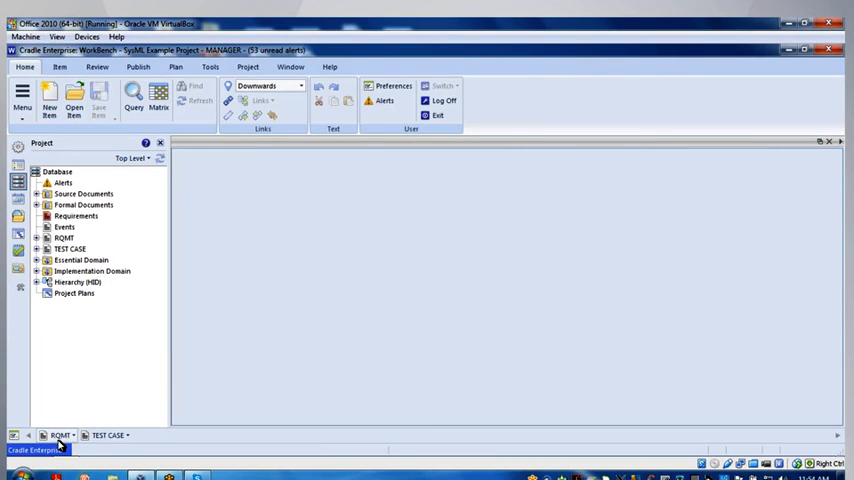
mouse_move(75, 440)
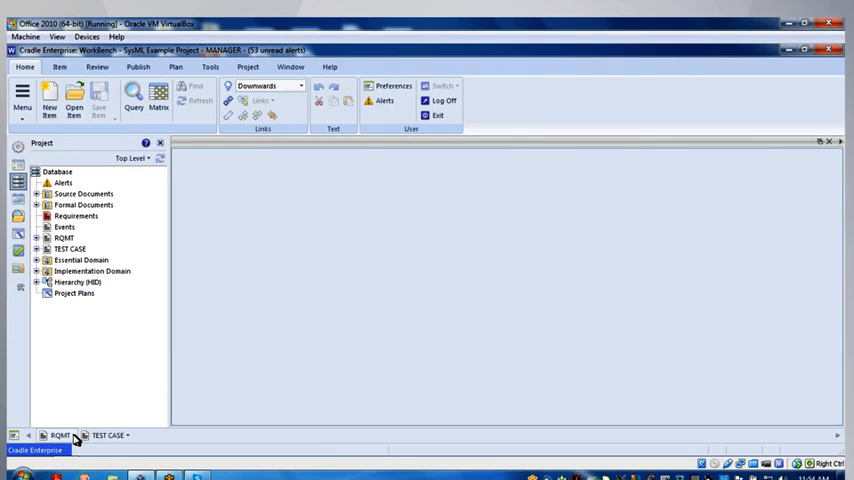
- Run the RQMT - Top-Level query and expand Auto.1 in the results
click(60, 435)
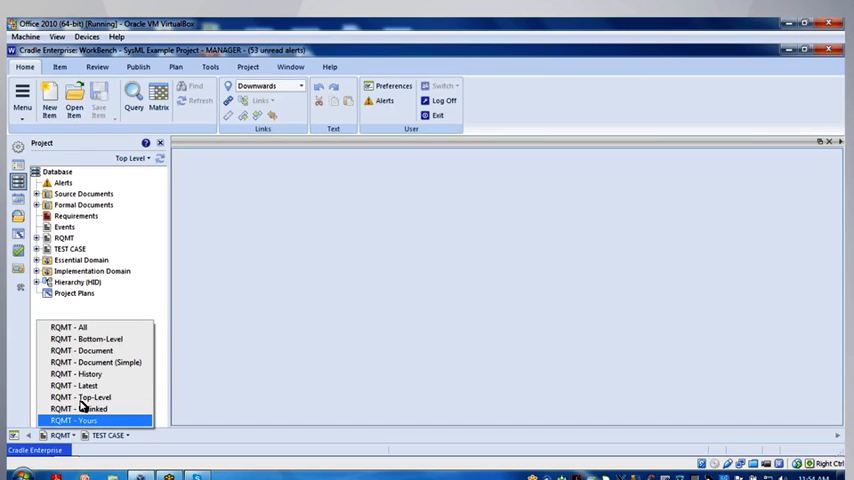
mouse_move(82, 397)
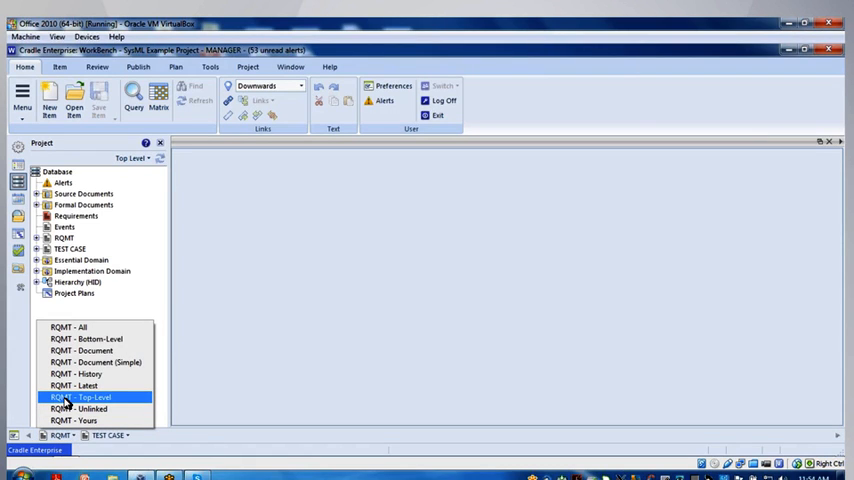
click(89, 397)
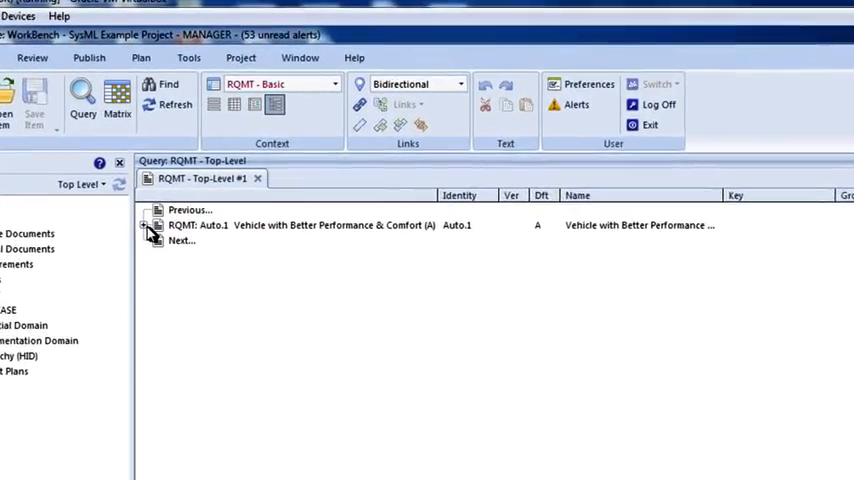
click(145, 225)
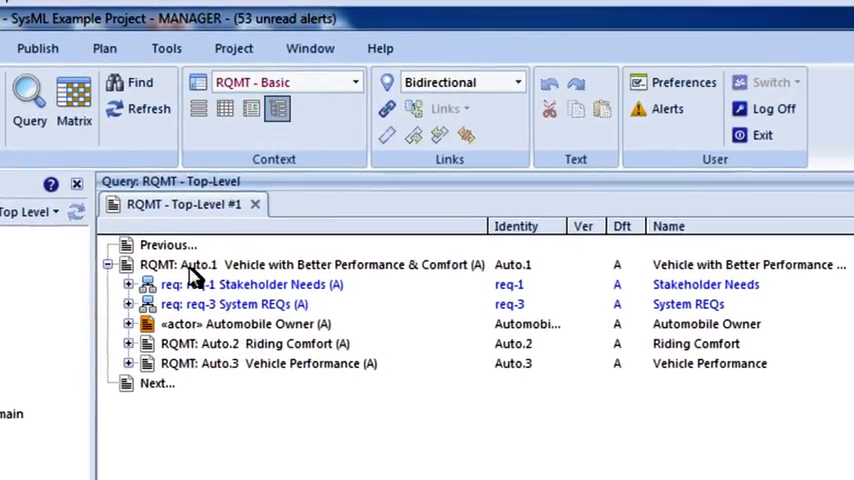
click(300, 264)
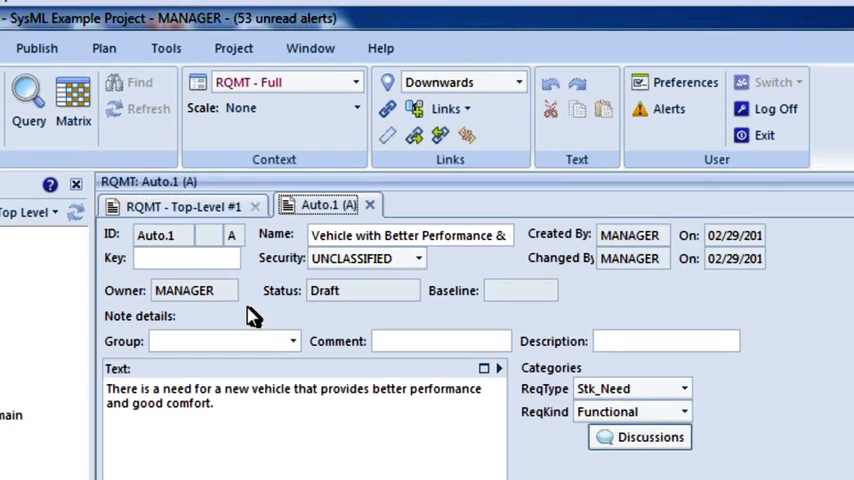
mouse_move(588, 405)
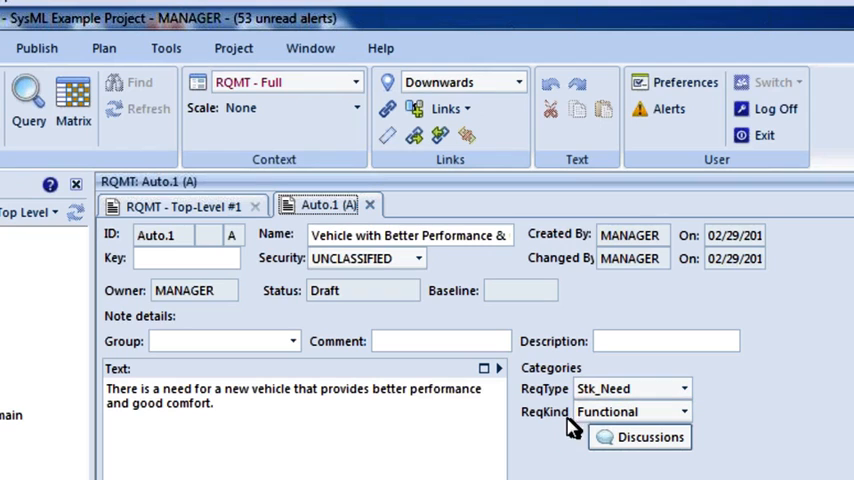
click(686, 411)
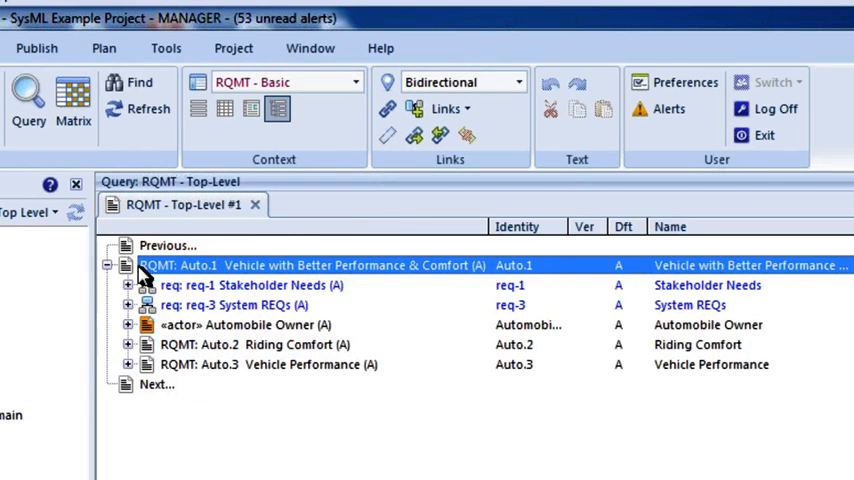
click(108, 265)
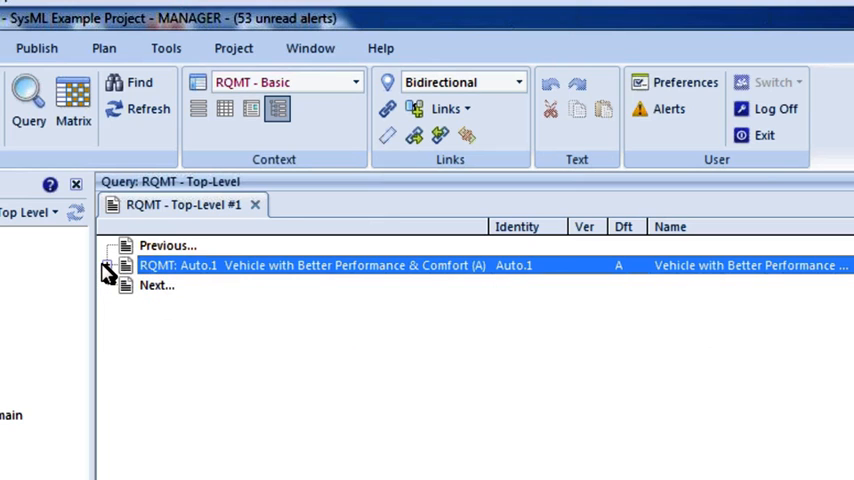
click(108, 271)
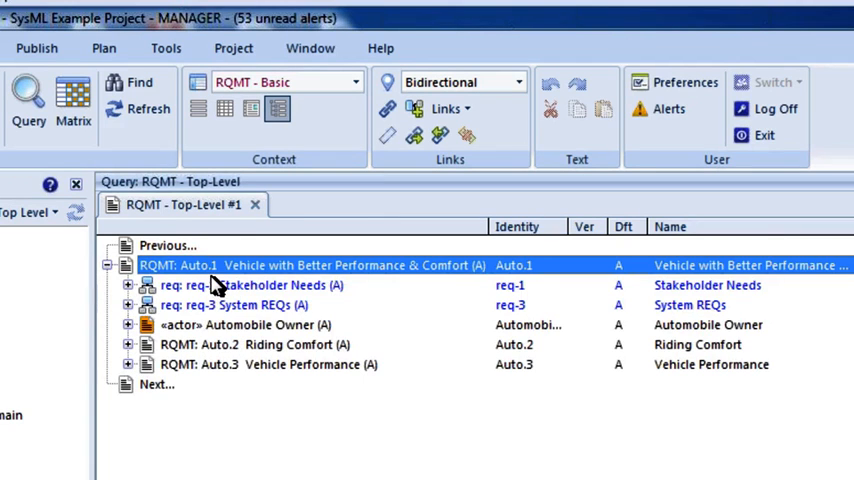
mouse_move(175, 375)
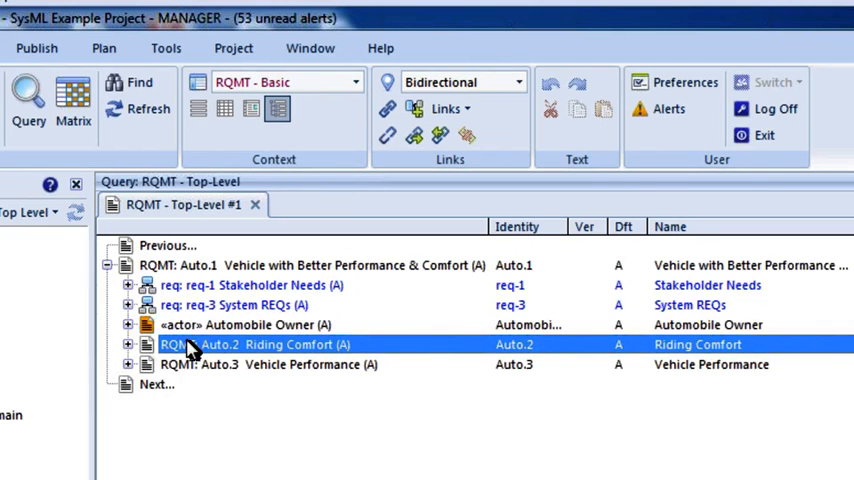
mouse_move(227, 407)
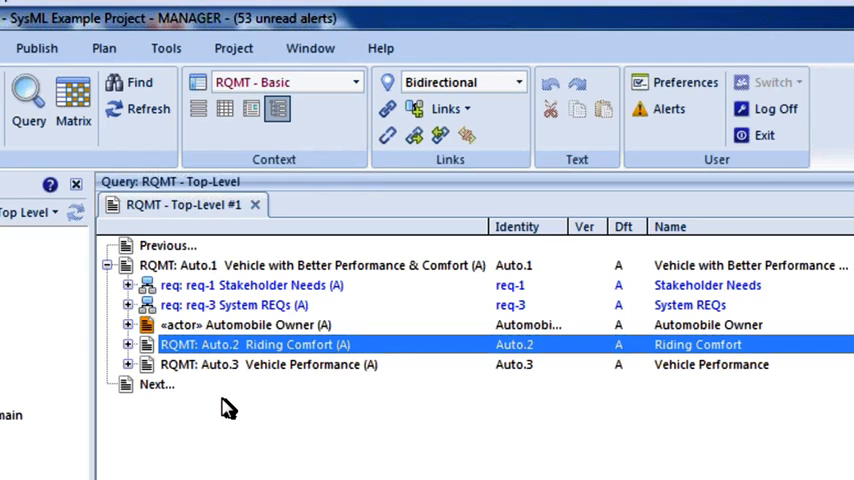
mouse_move(155, 328)
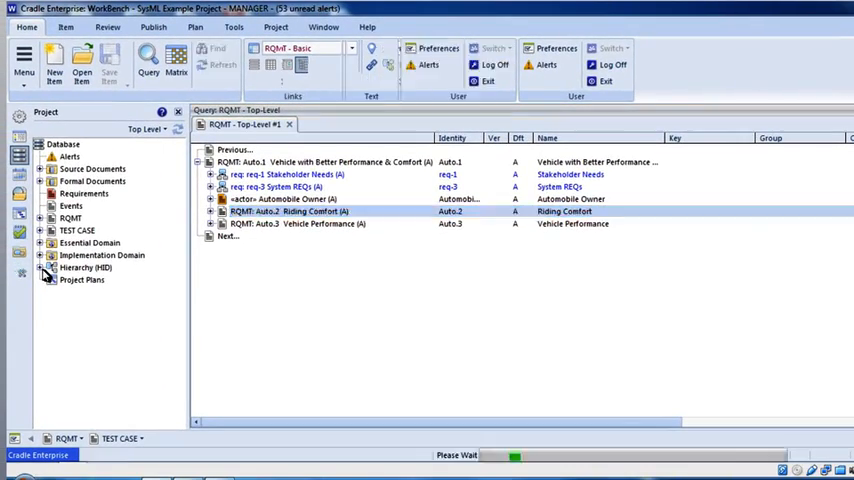
- Expand Hierarchy (HID), then create a hierarchy diagram (HID) from Auto.1's Links menu
click(44, 267)
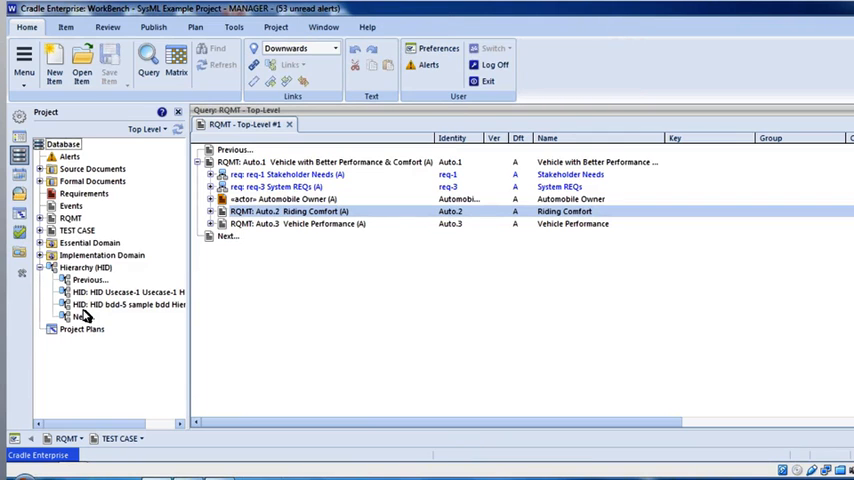
click(130, 291)
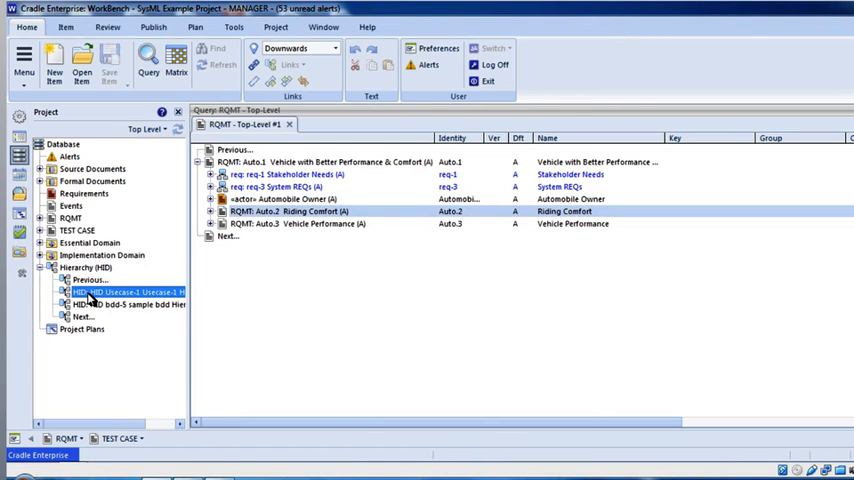
click(300, 162)
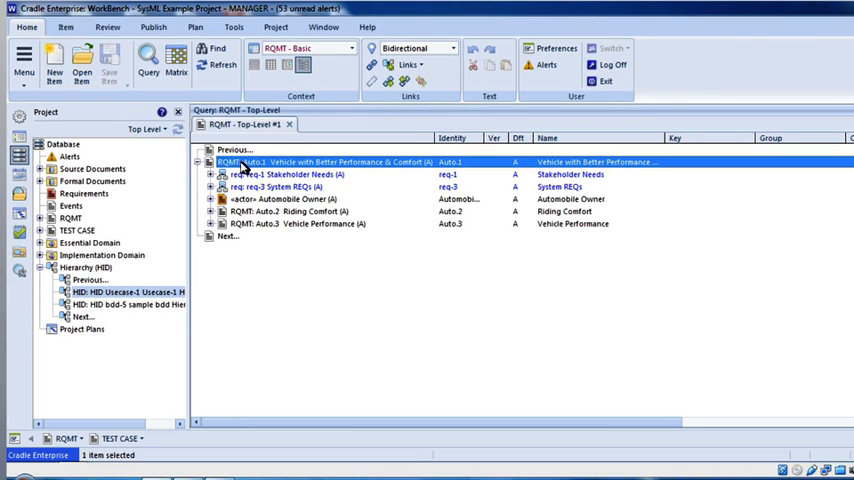
mouse_move(258, 166)
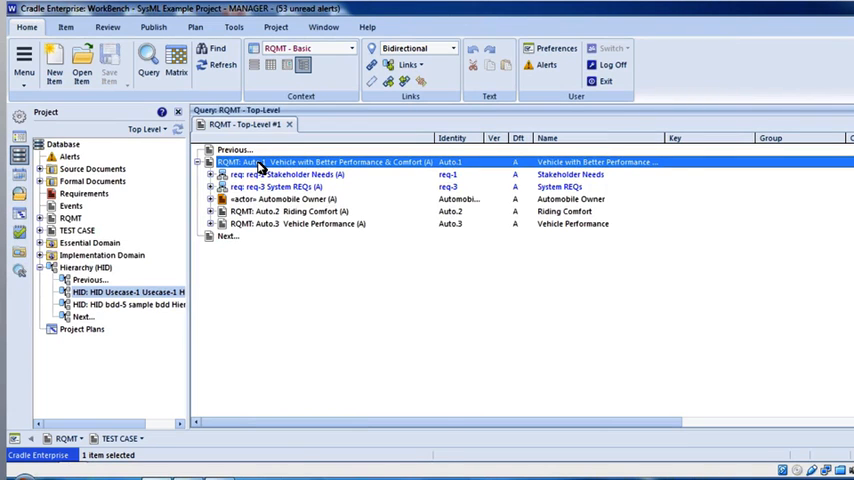
right_click(260, 162)
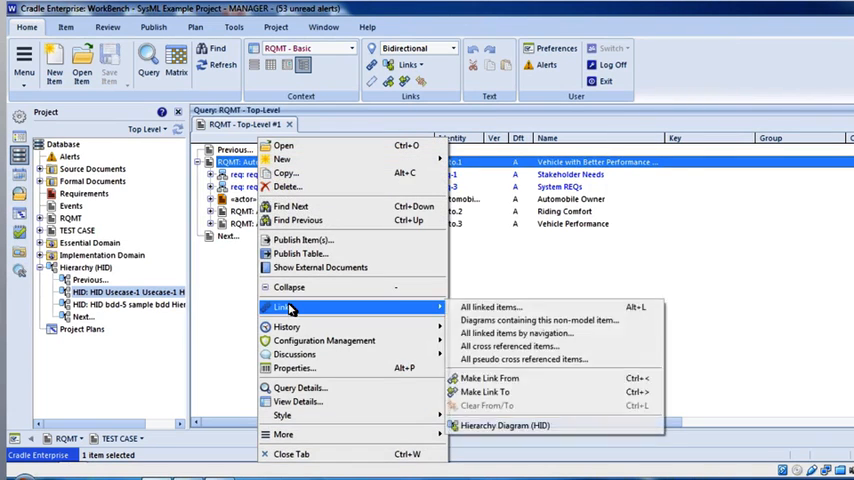
mouse_move(505, 425)
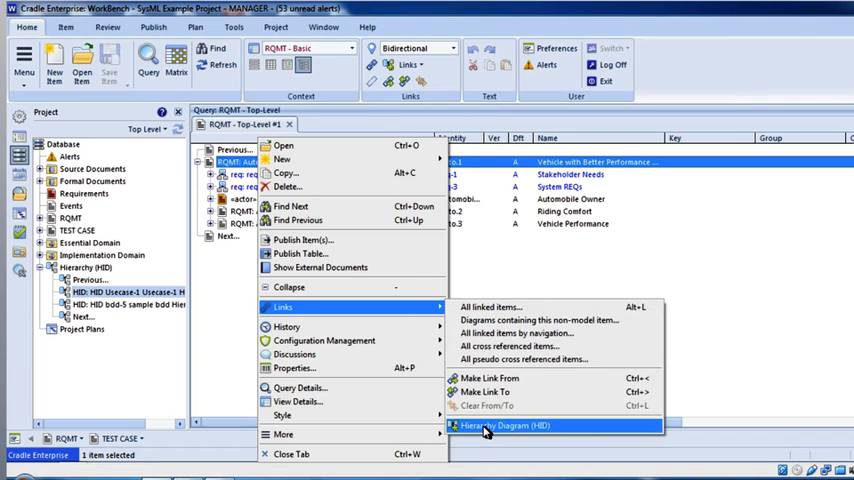
click(504, 425)
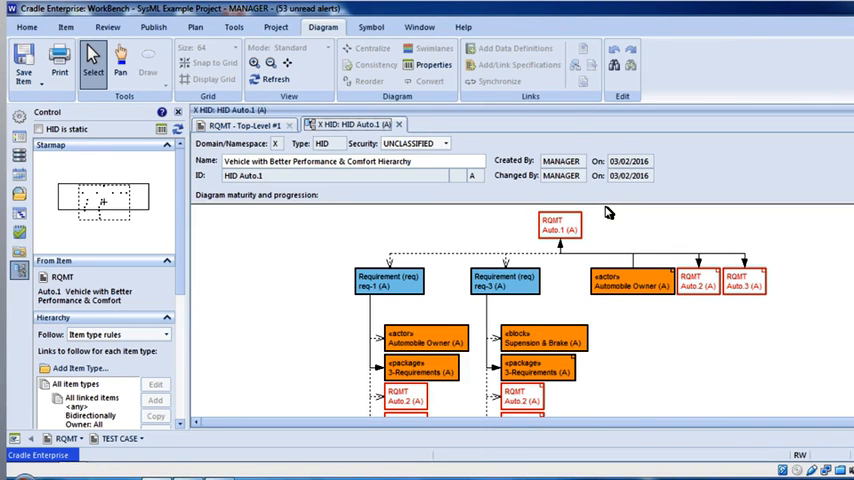
mouse_move(556, 29)
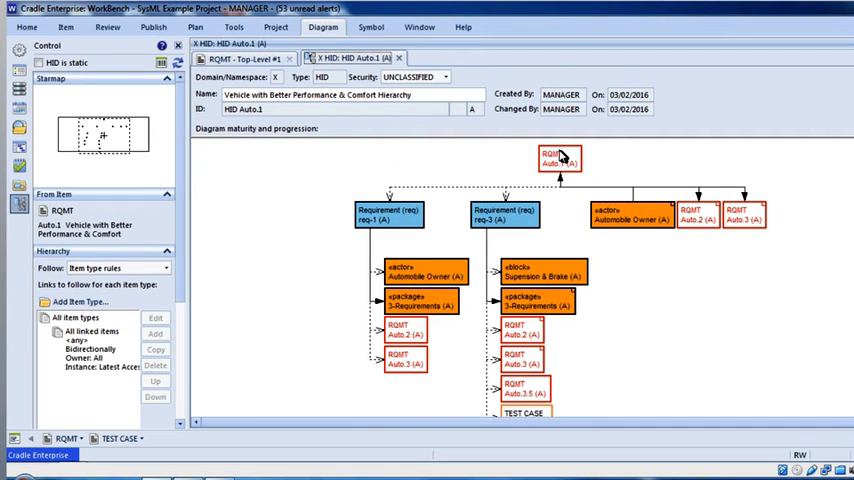
mouse_move(532, 177)
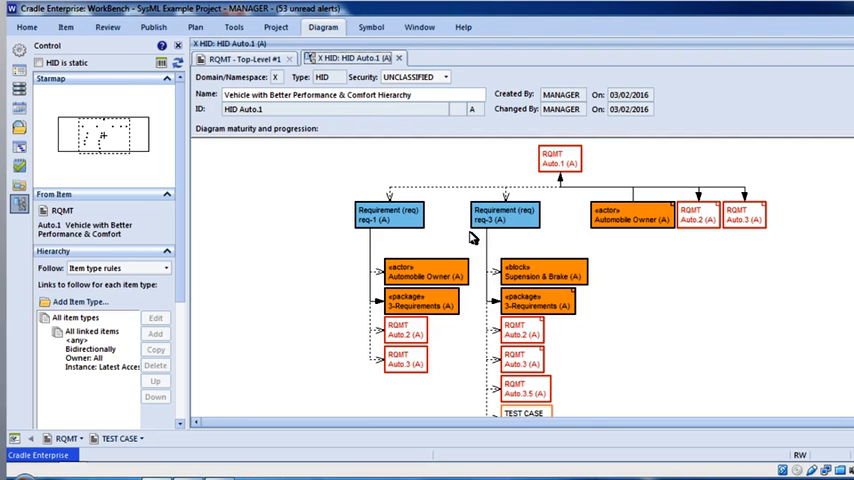
mouse_move(540, 283)
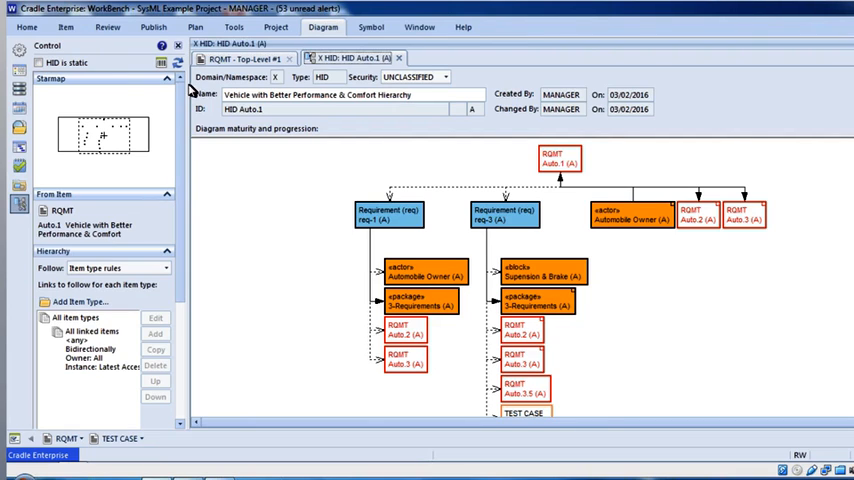
mouse_move(161, 63)
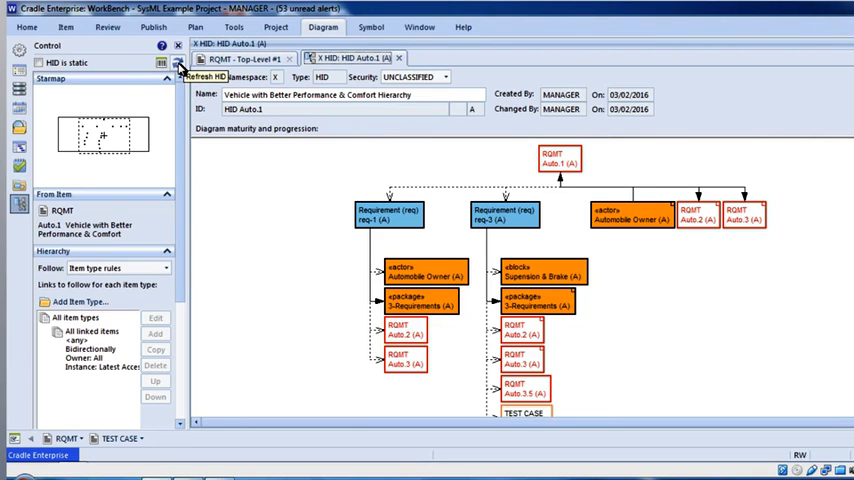
- Open the Hierarchy Diagram Properties for the Auto.1 diagram
click(177, 63)
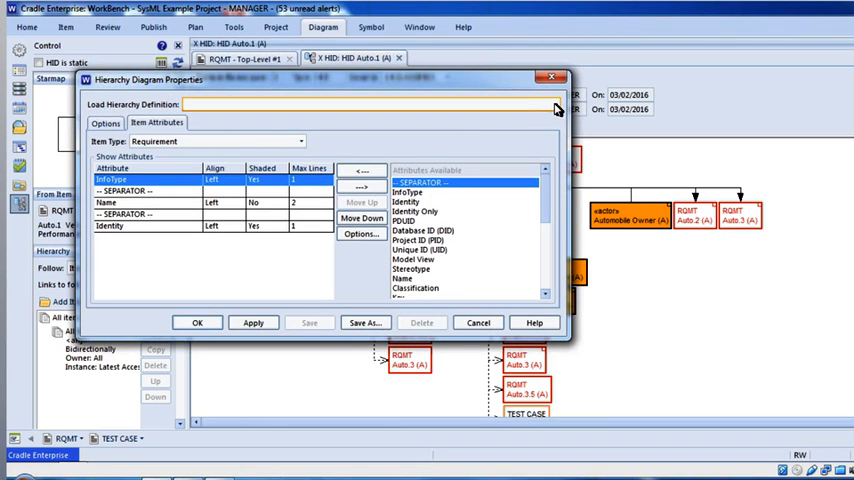
- Load the HID-1 definition, review Item Attributes, apply and confirm with OK
click(551, 104)
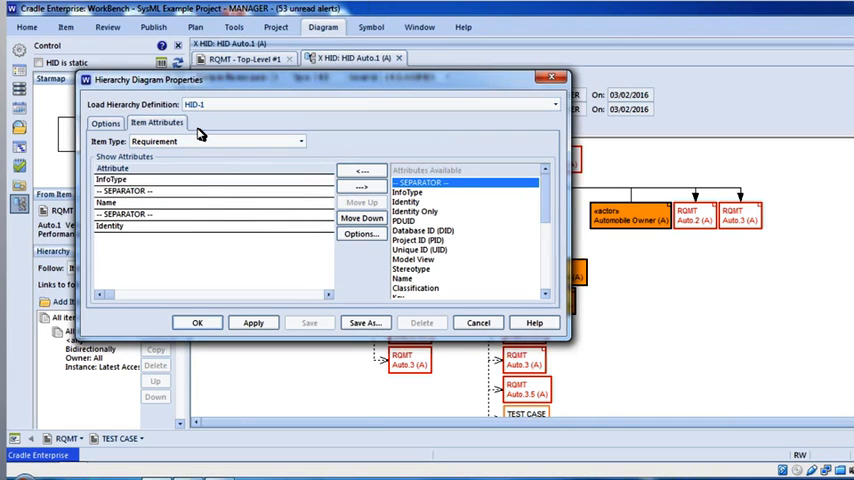
click(252, 322)
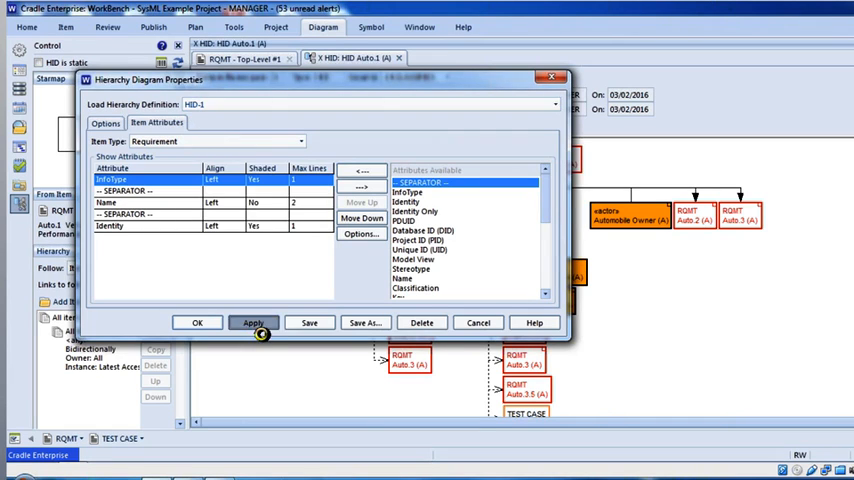
click(253, 322)
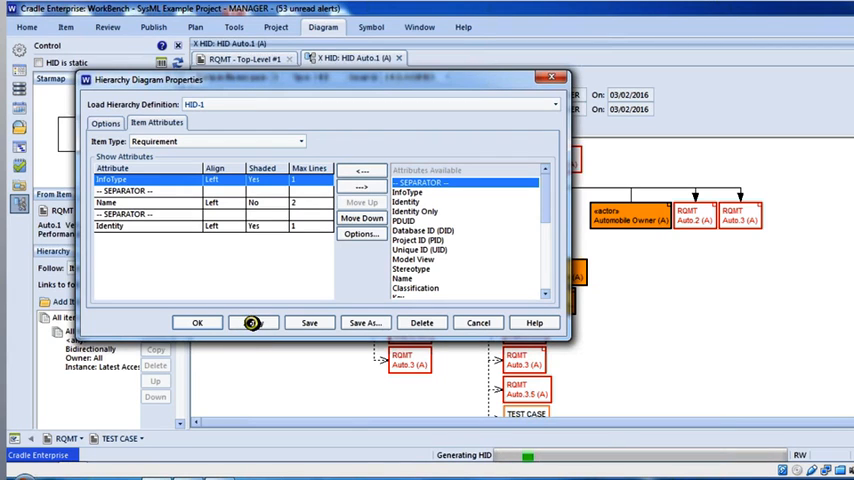
click(196, 322)
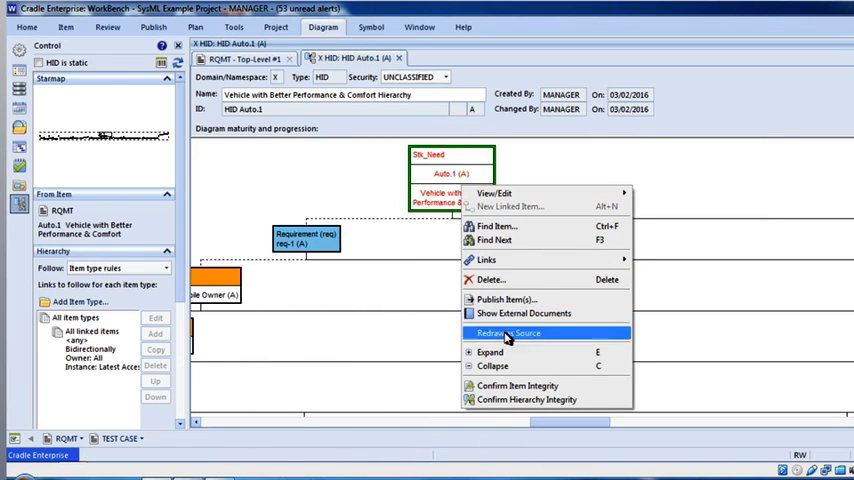
- Redraw the diagram from source so only the Auto.1 Stk_Need remains
click(509, 333)
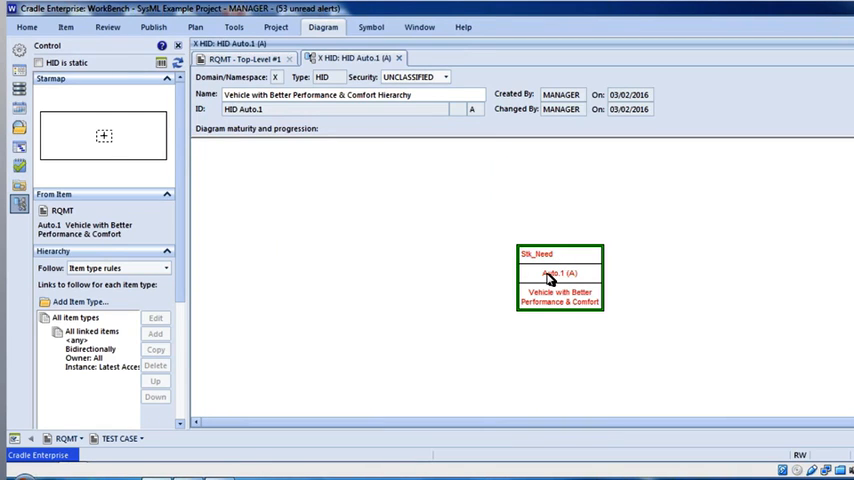
mouse_move(527, 258)
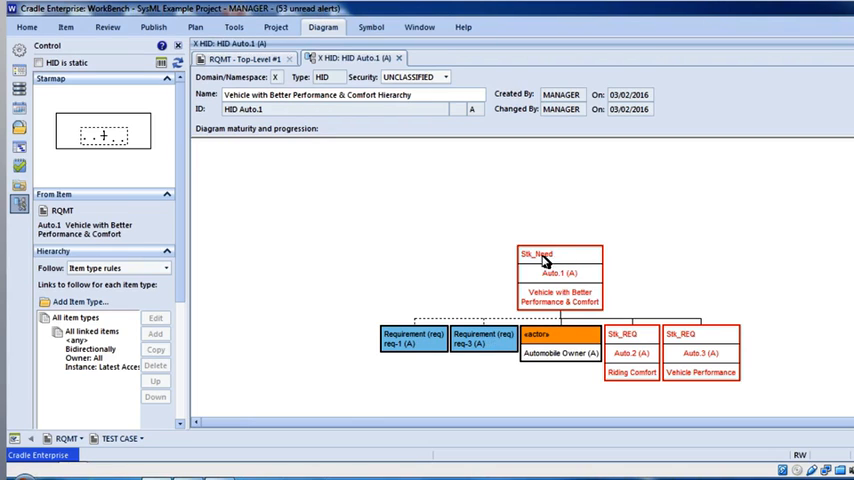
mouse_move(445, 335)
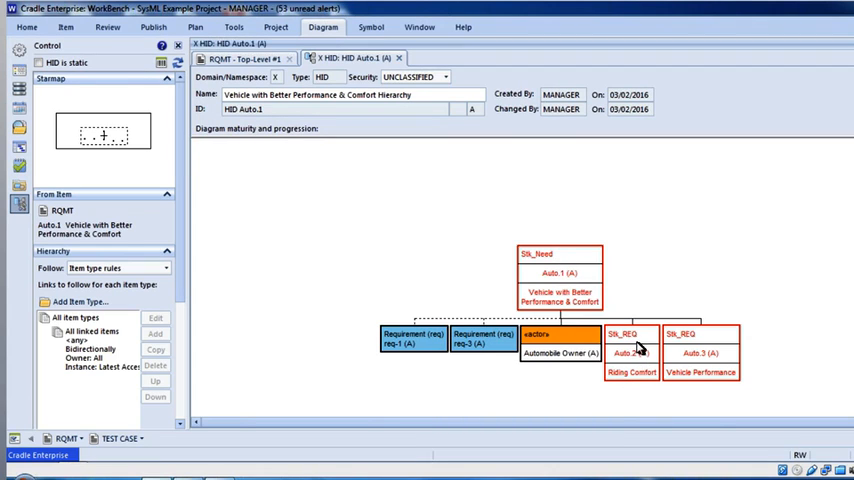
mouse_move(619, 345)
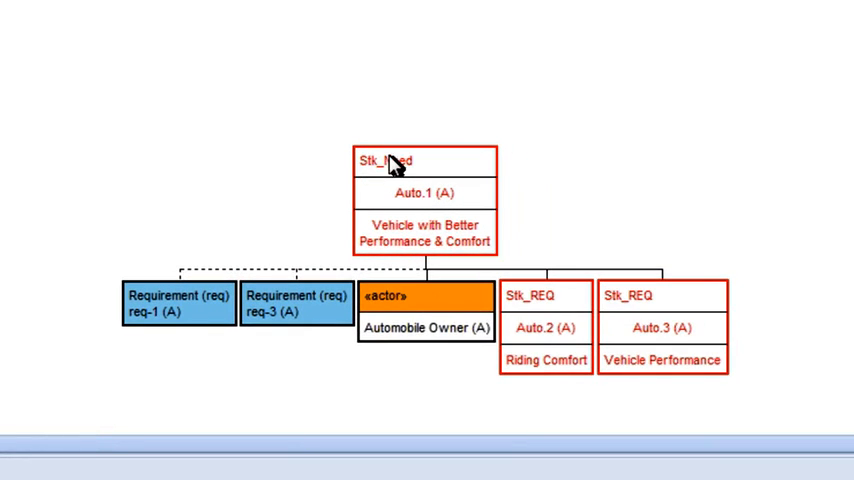
mouse_move(540, 318)
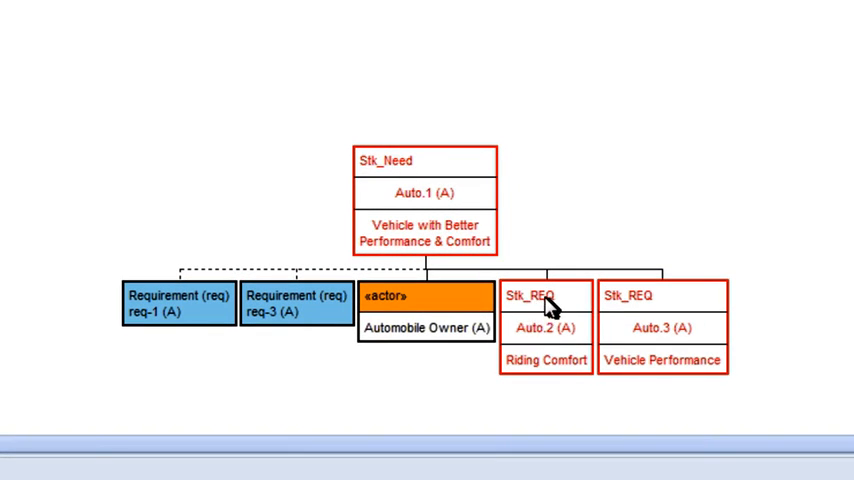
- Select the Auto.2 Riding Comfort and Auto.3 Vehicle Performance boxes
click(545, 327)
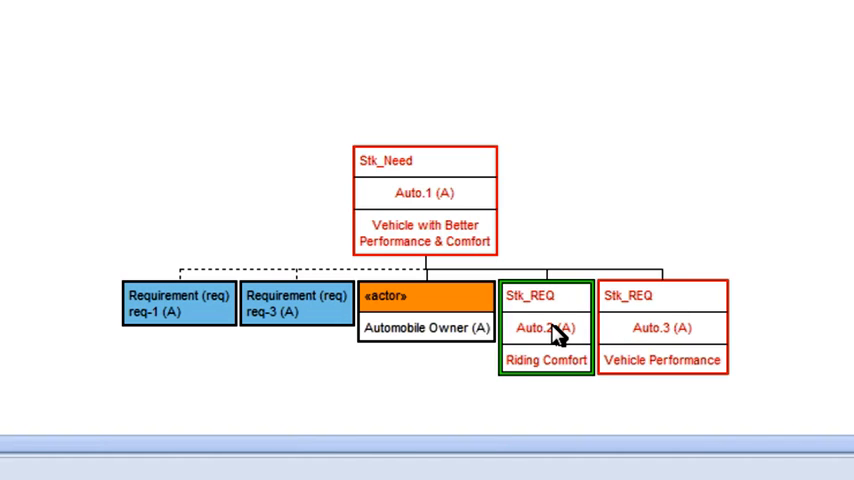
click(662, 327)
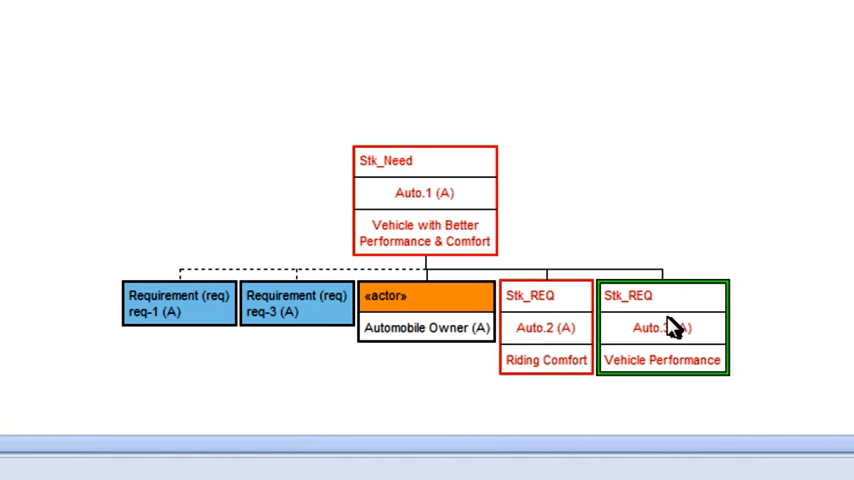
- Expand Auto.3 Vehicle Performance and select Auto.3.2 Fuel Usage Calculation
right_click(660, 327)
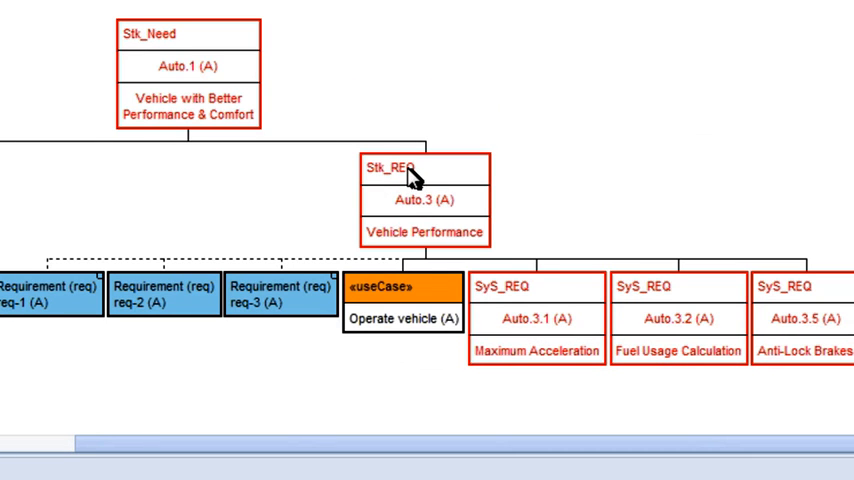
mouse_move(158, 238)
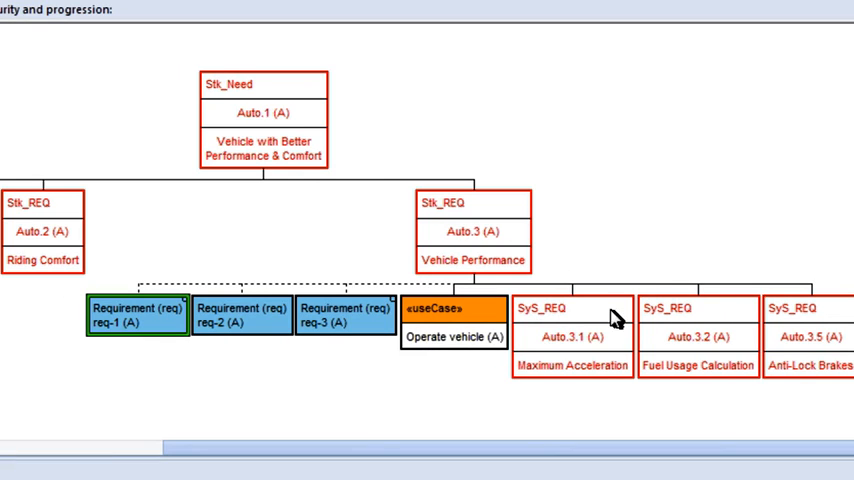
mouse_move(790, 318)
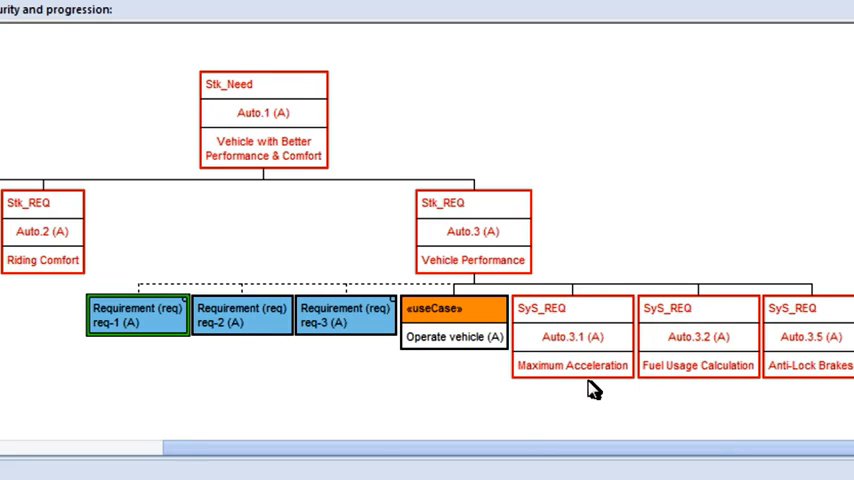
mouse_move(723, 378)
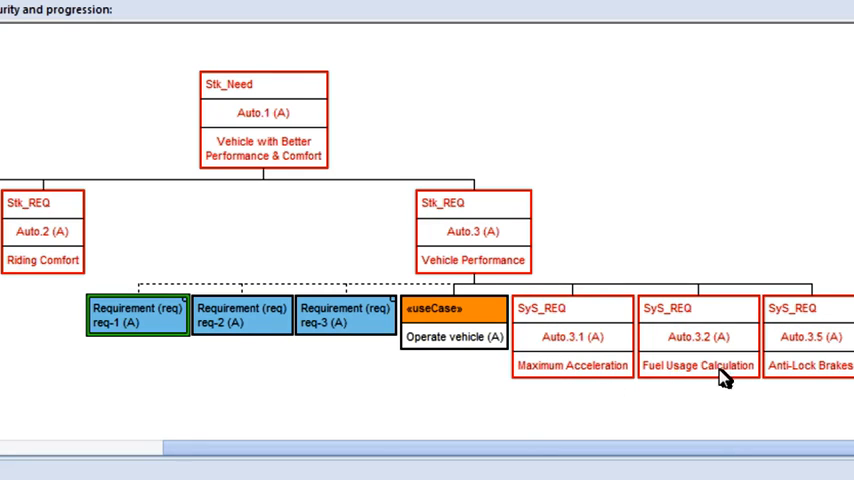
click(697, 336)
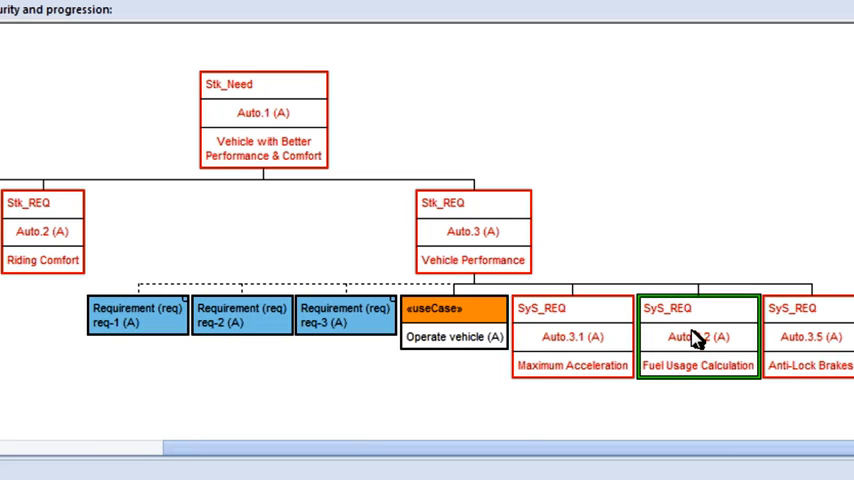
- Expand Auto.3.2 Fuel Usage Calculation from its right-click menu
right_click(697, 336)
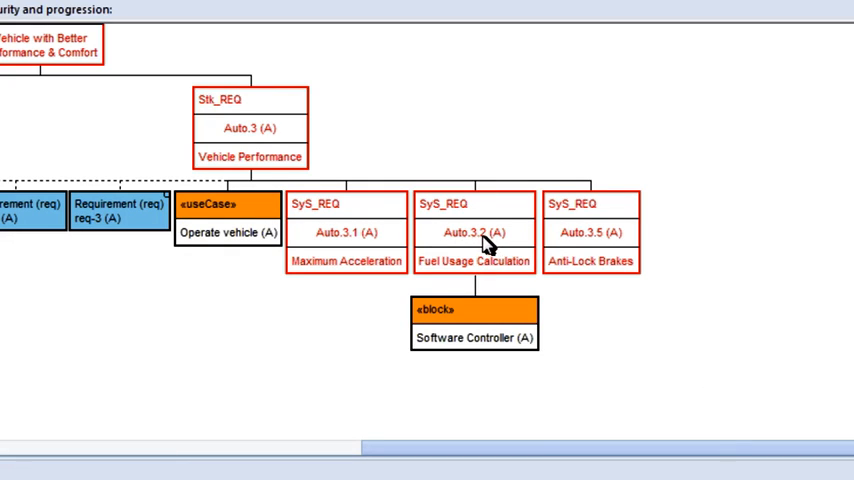
mouse_move(472, 281)
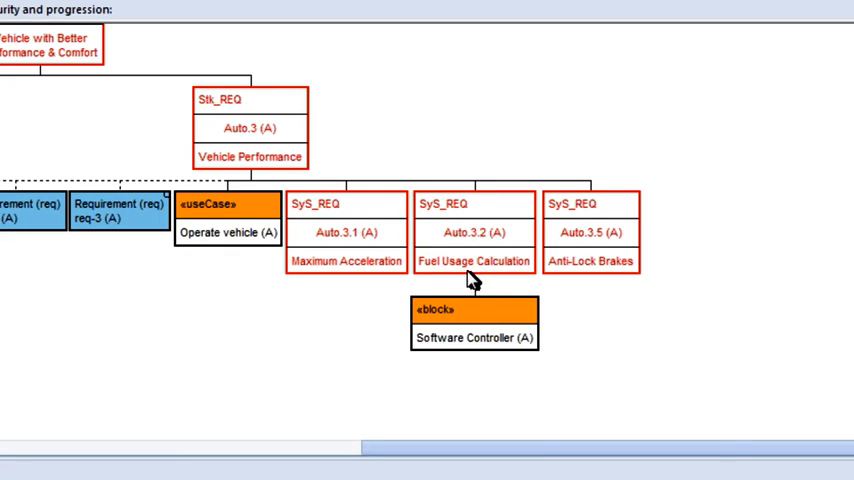
mouse_move(442, 345)
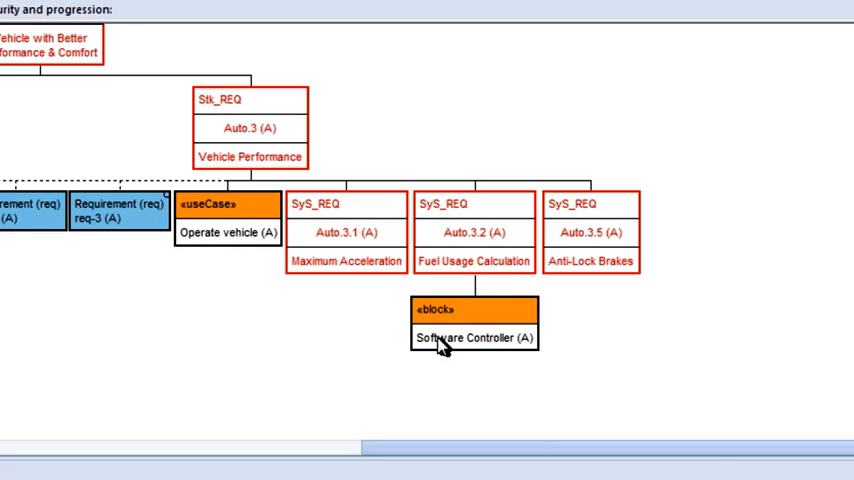
mouse_move(490, 297)
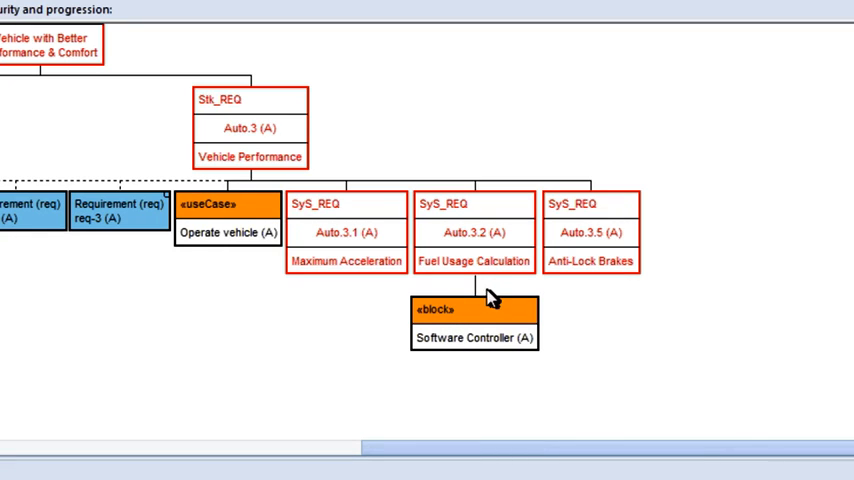
mouse_move(478, 285)
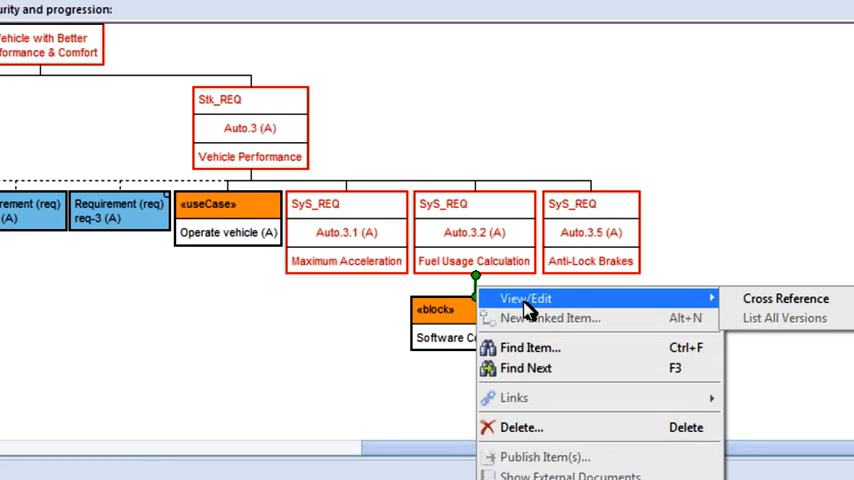
- View the SATISFY link details to Software Controller, then close the dialog
click(524, 298)
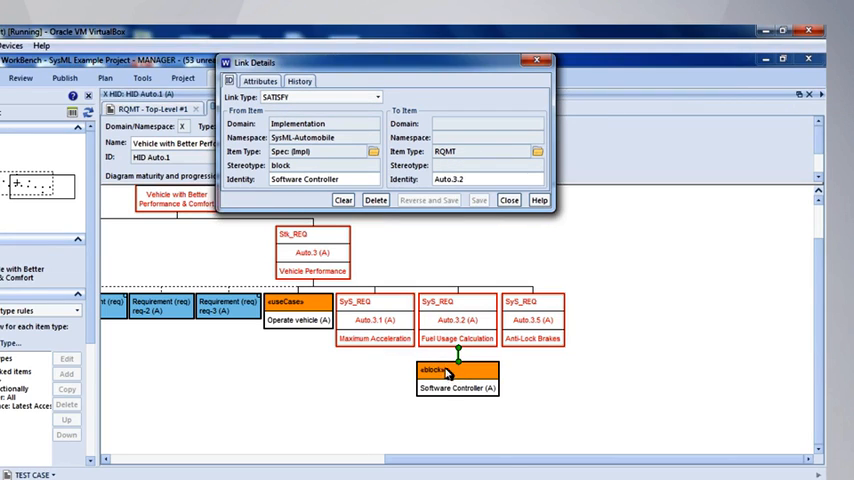
mouse_move(451, 302)
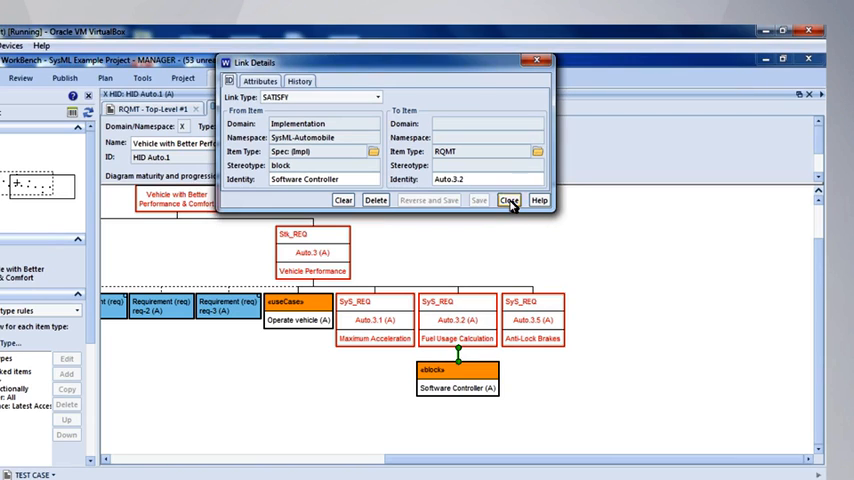
click(509, 200)
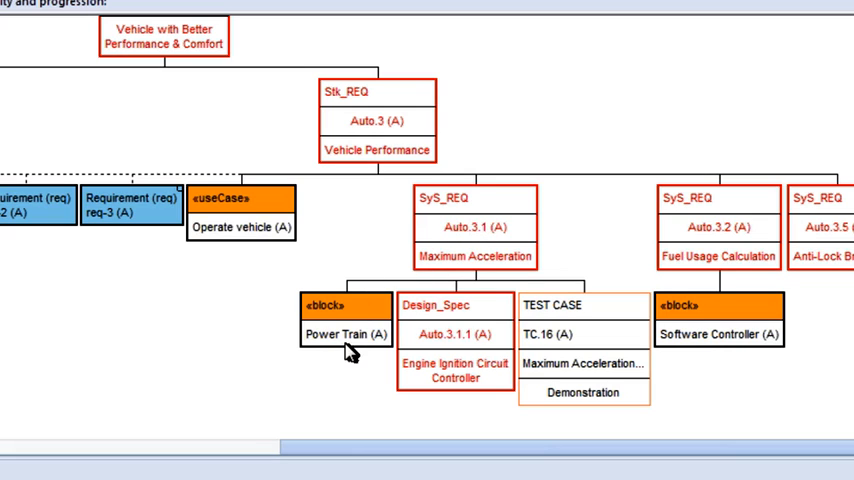
mouse_move(477, 190)
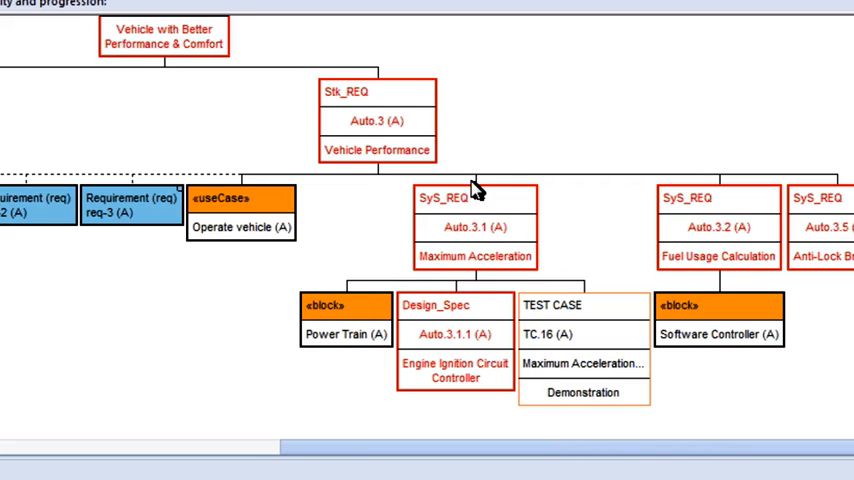
mouse_move(513, 278)
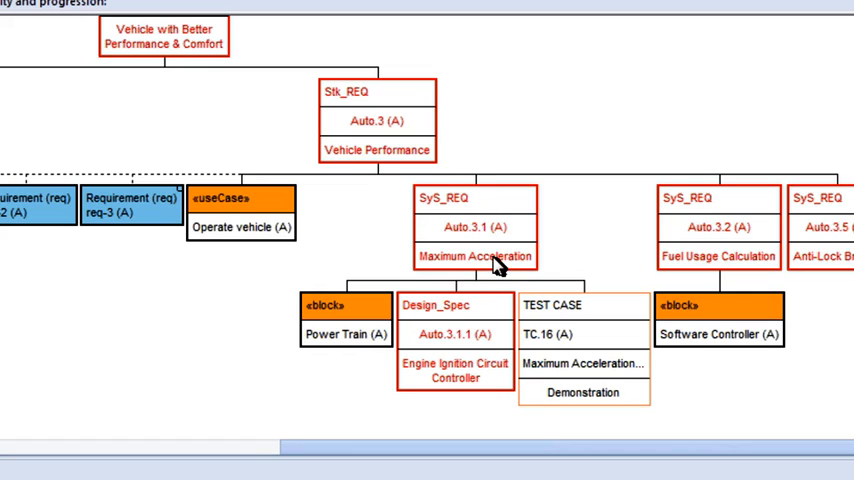
mouse_move(413, 318)
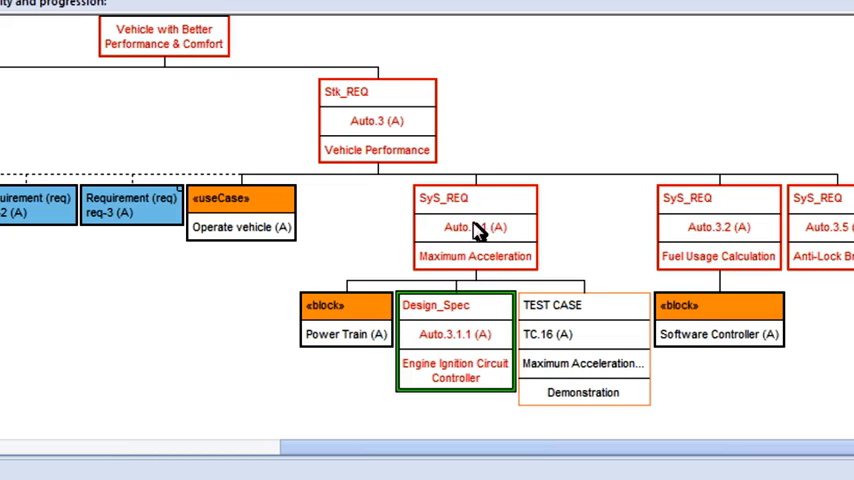
mouse_move(466, 210)
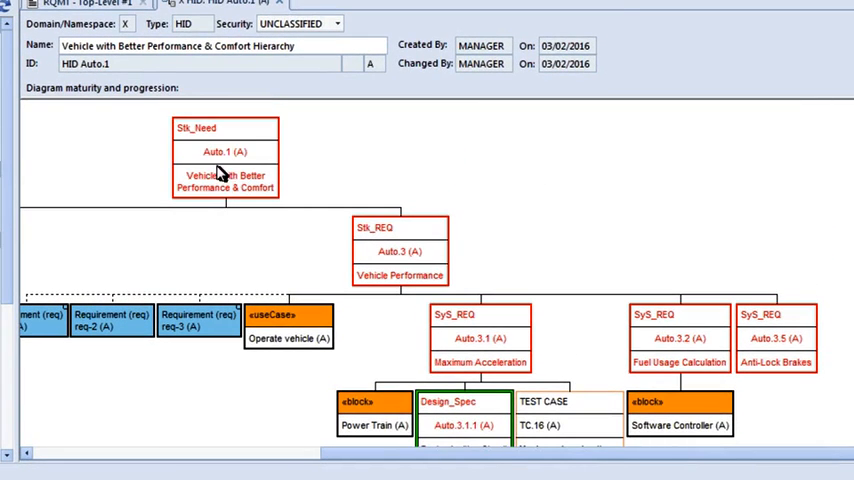
mouse_move(267, 162)
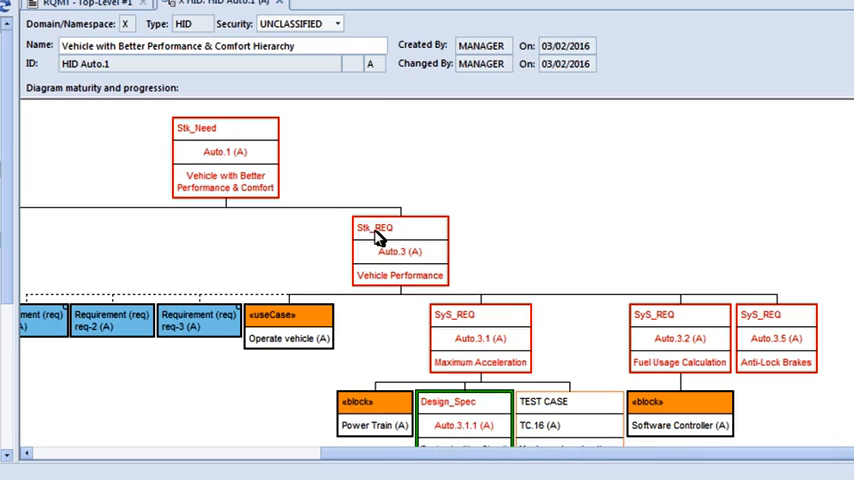
mouse_move(372, 252)
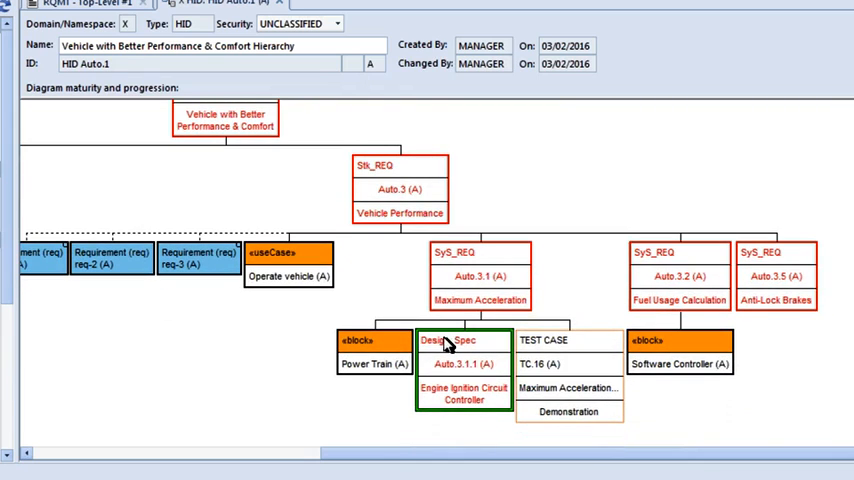
mouse_move(458, 347)
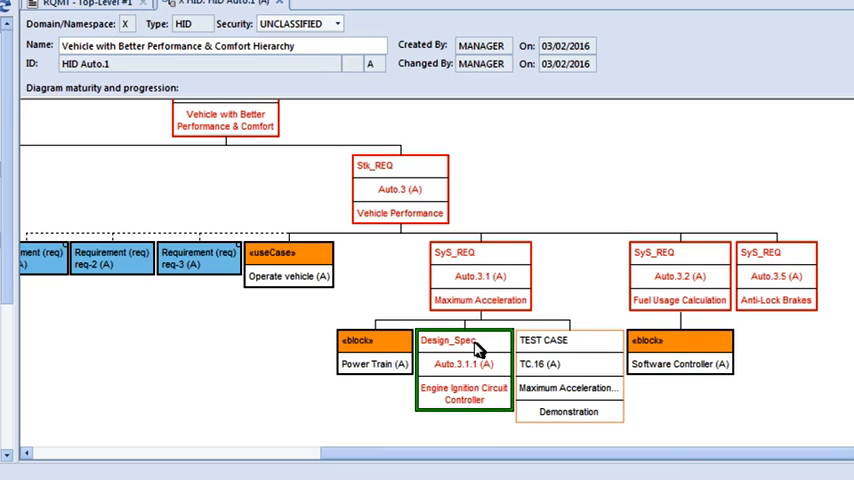
mouse_move(470, 398)
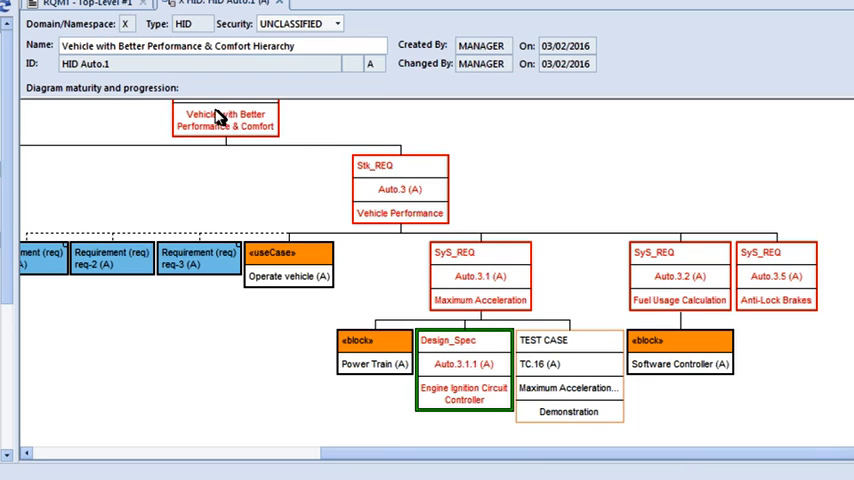
mouse_move(472, 318)
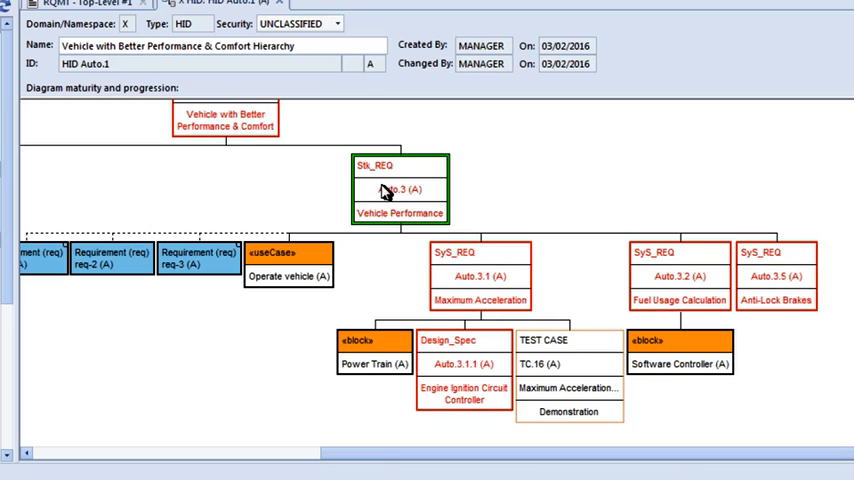
click(463, 363)
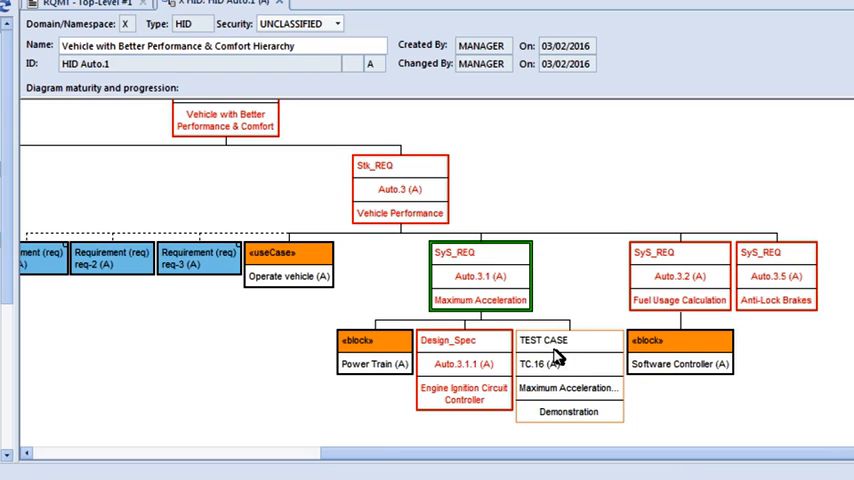
mouse_move(558, 419)
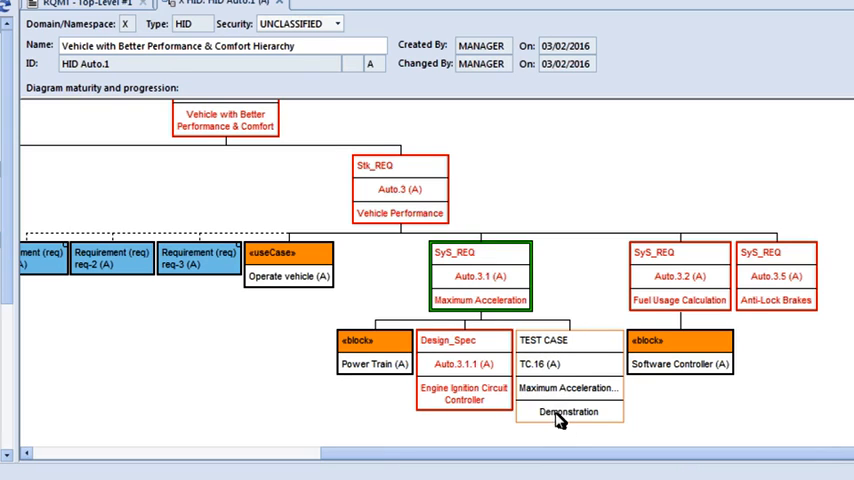
mouse_move(562, 412)
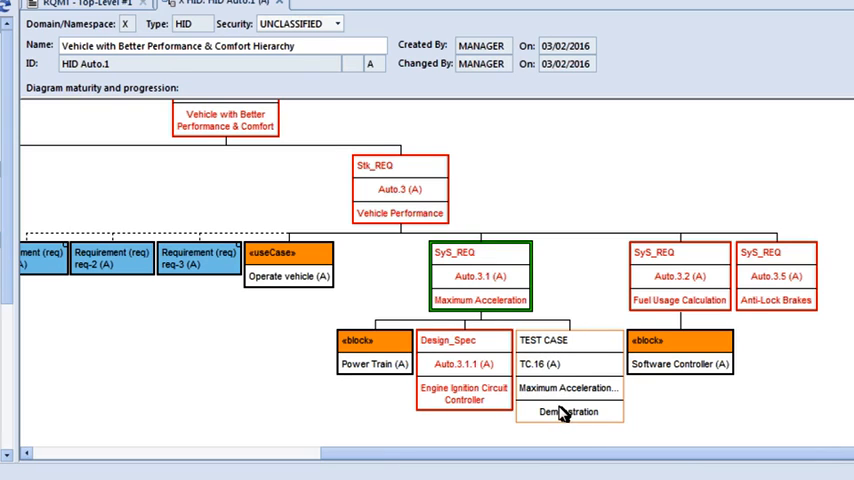
mouse_move(557, 355)
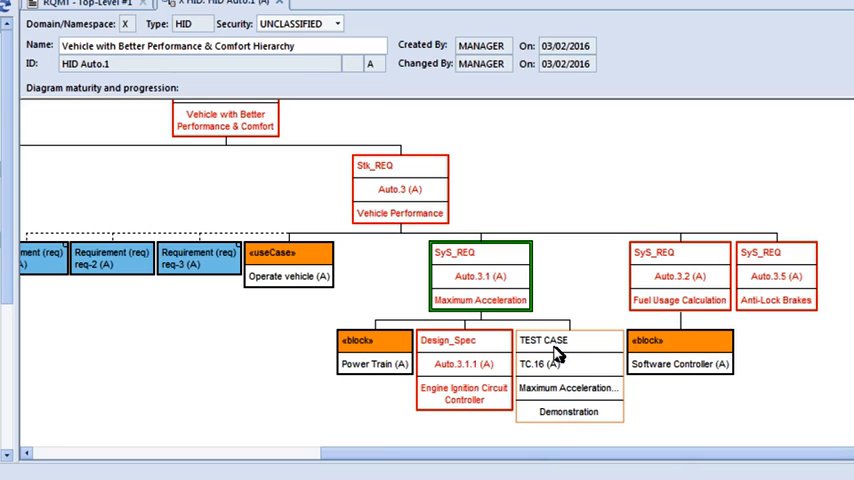
mouse_move(570, 395)
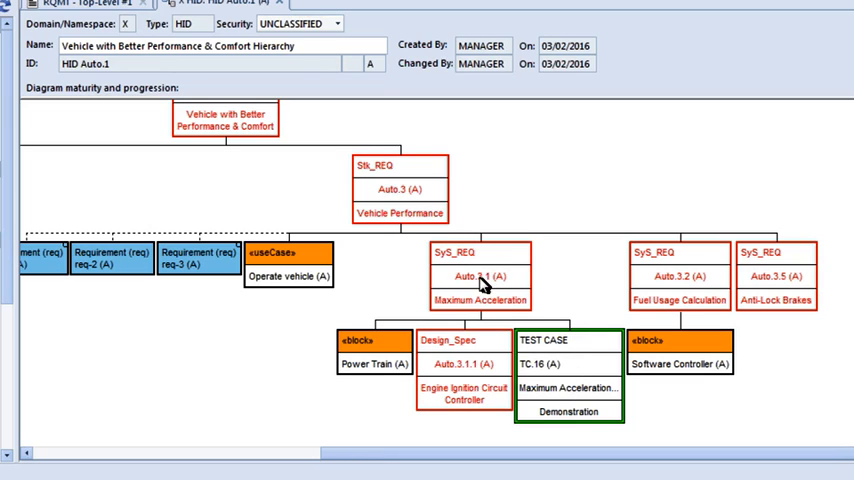
click(480, 276)
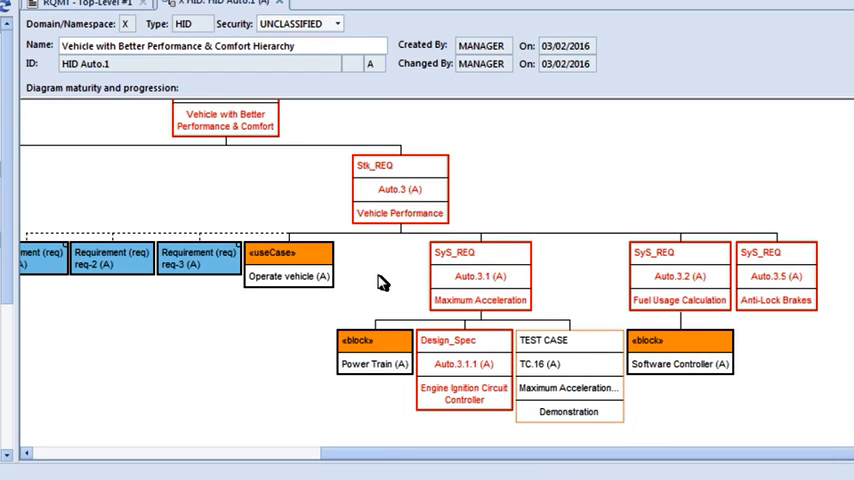
mouse_move(45, 197)
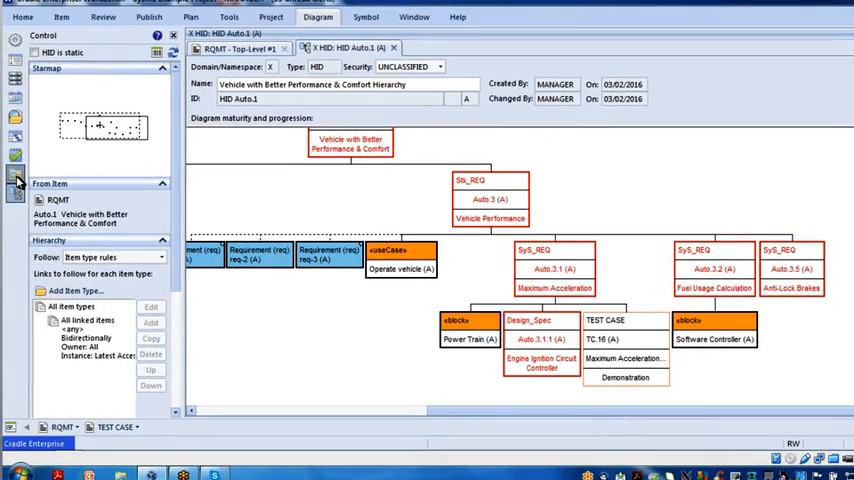
- Close the Auto.1 hierarchy diagram without saving and expand «package» 3-Requirements to req-1–req-3
click(15, 188)
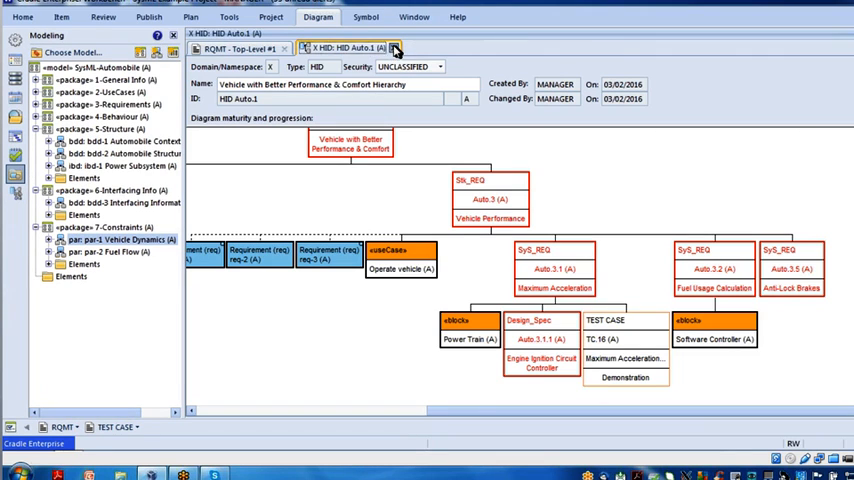
click(394, 48)
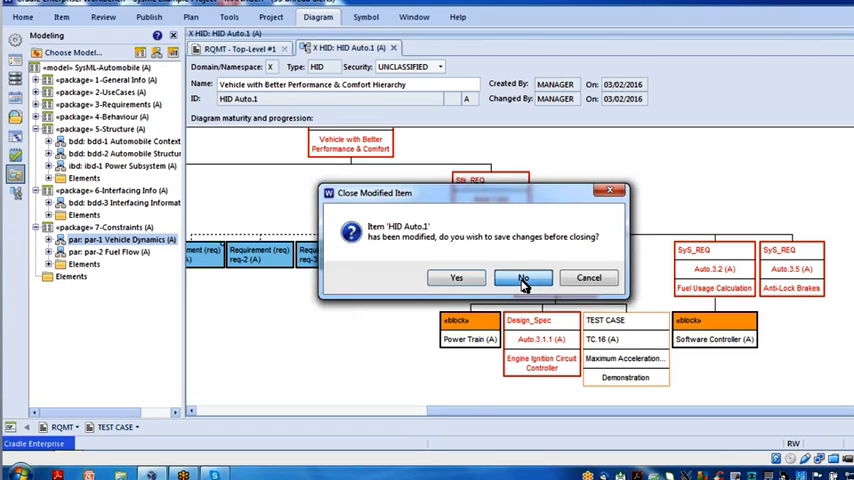
click(522, 277)
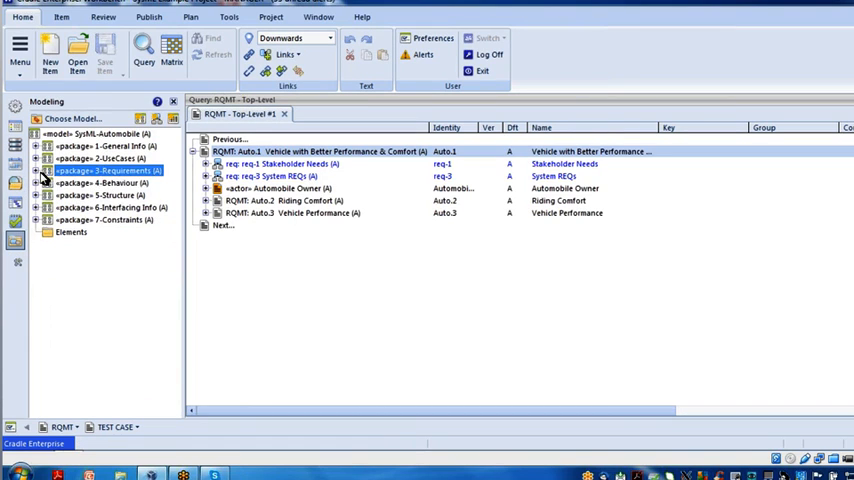
click(35, 170)
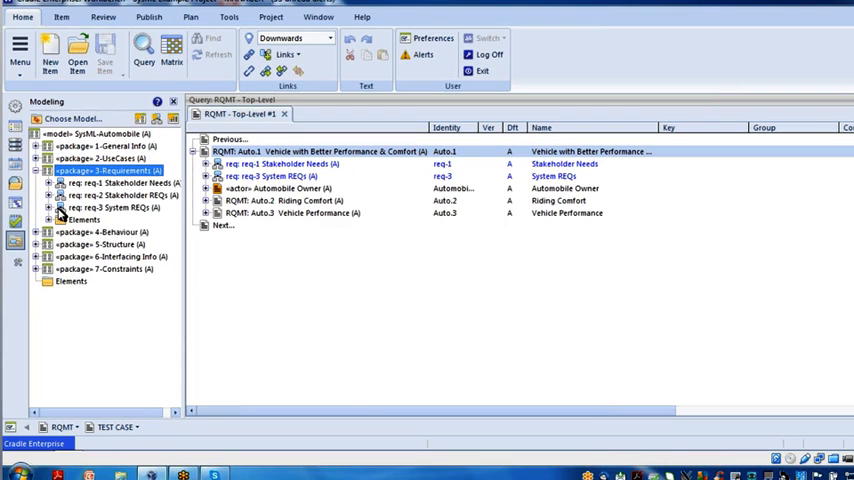
- Open the req-3 System REQs diagram showing Auto.1 with derived Auto.2 and Auto.3
double_click(115, 207)
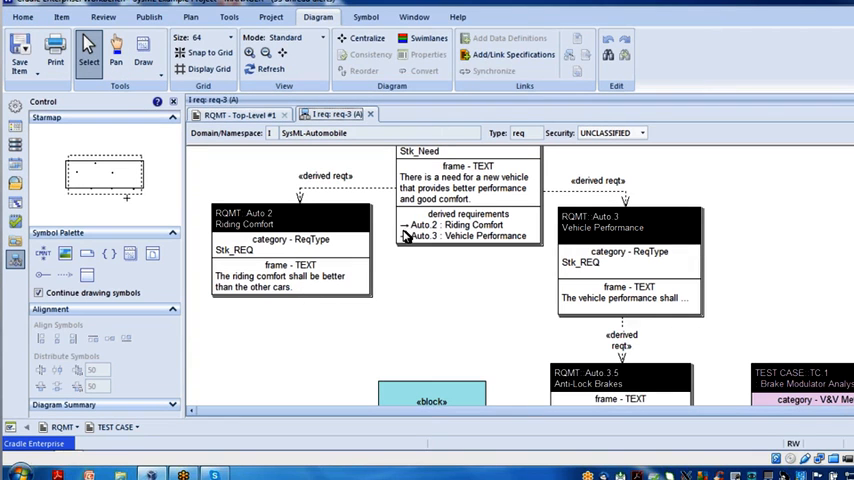
mouse_move(300, 268)
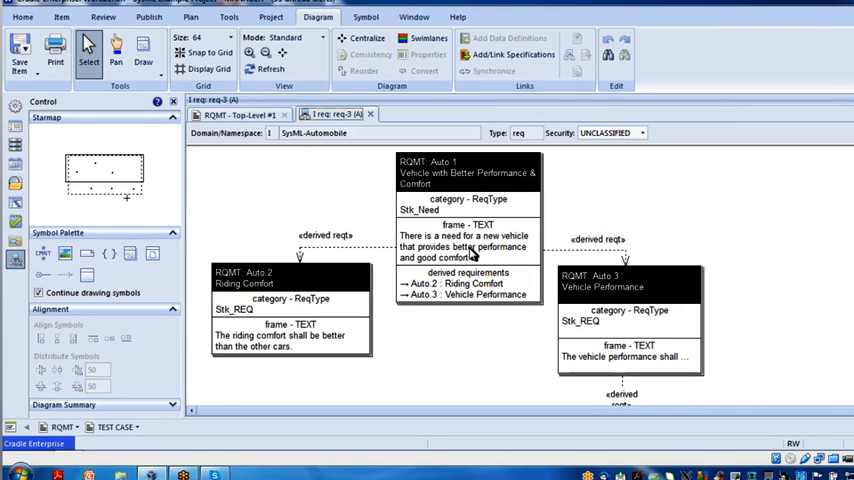
mouse_move(607, 254)
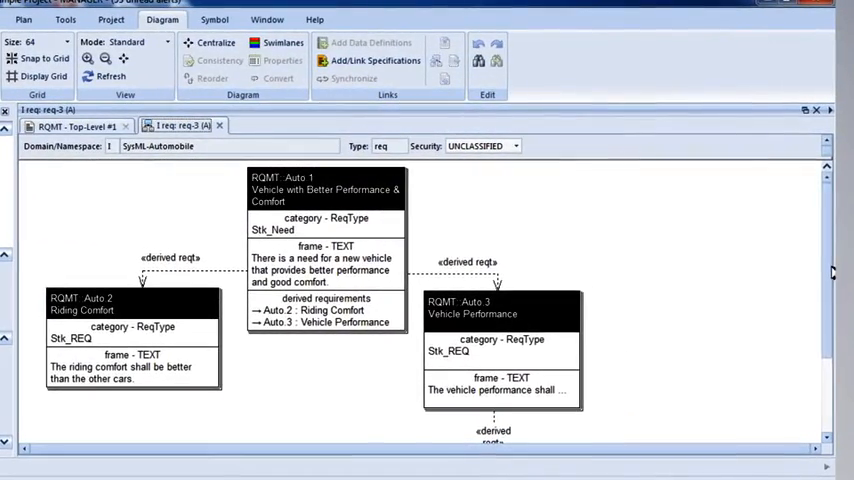
scroll(down, 3)
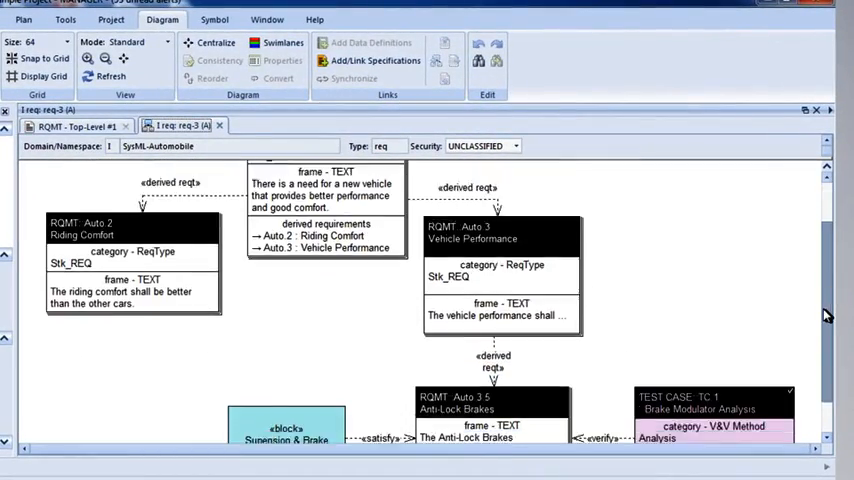
scroll(down, 3)
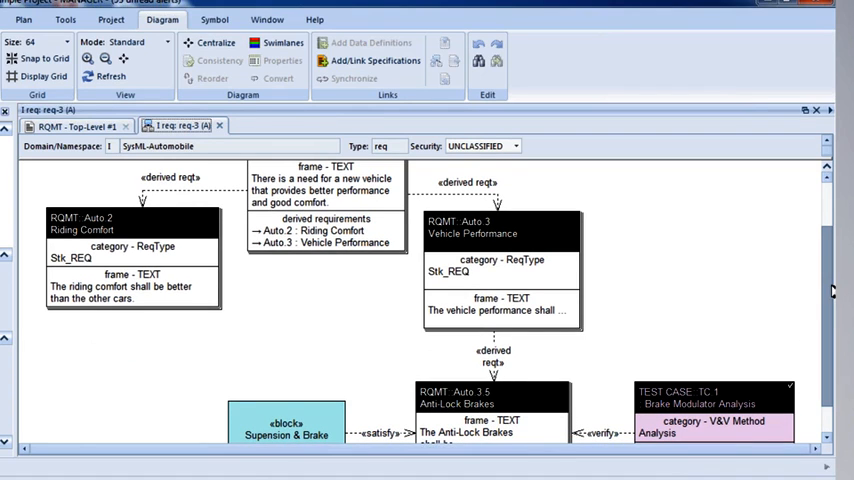
scroll(down, 3)
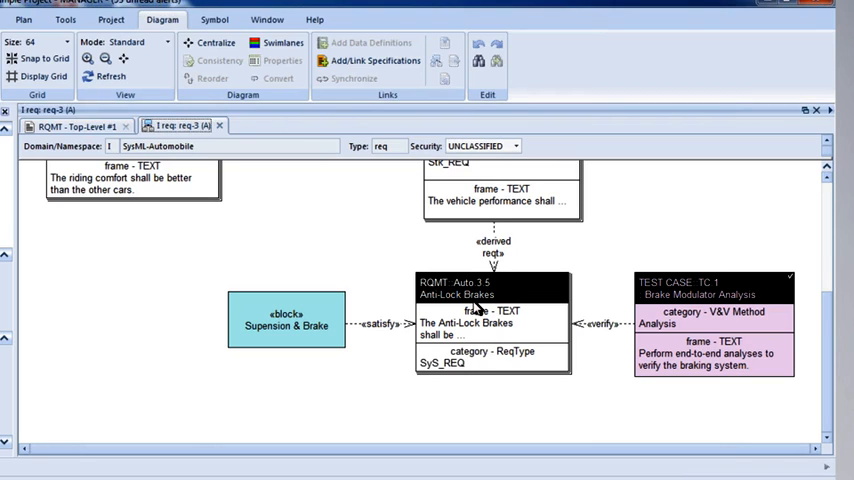
mouse_move(443, 371)
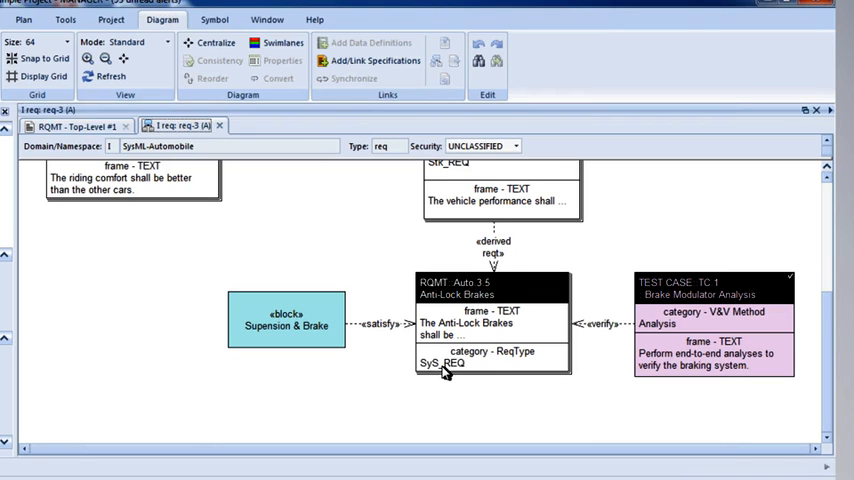
mouse_move(467, 308)
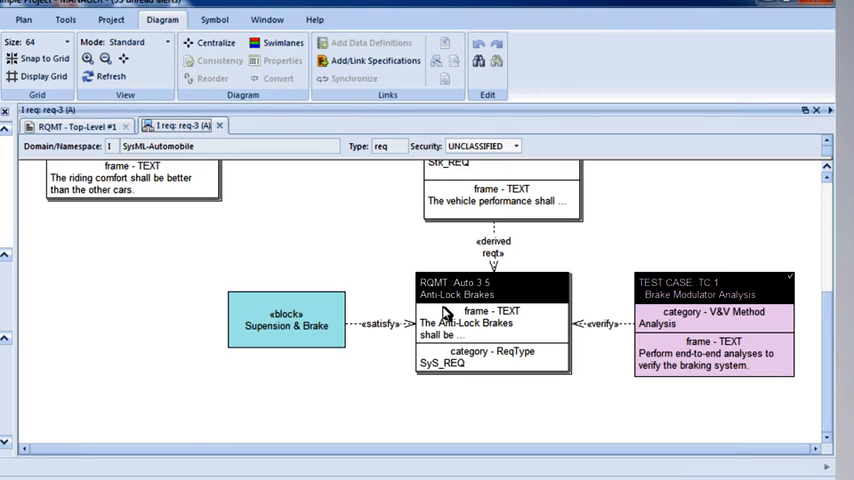
mouse_move(449, 350)
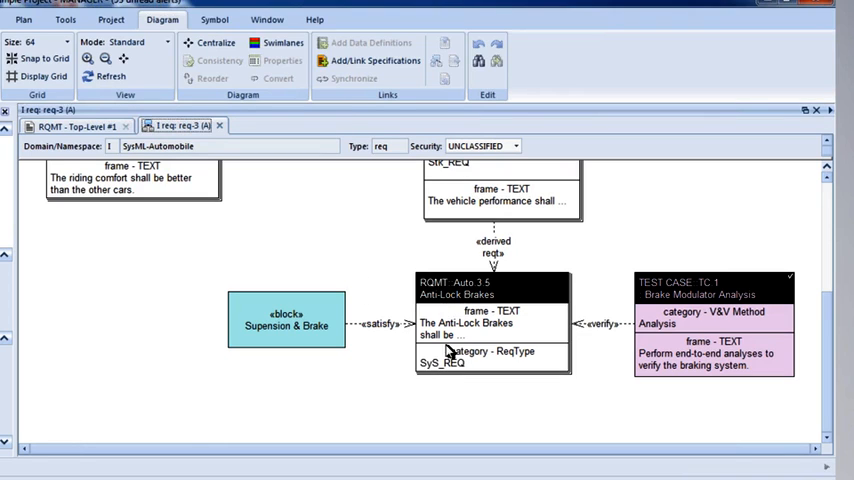
mouse_move(462, 317)
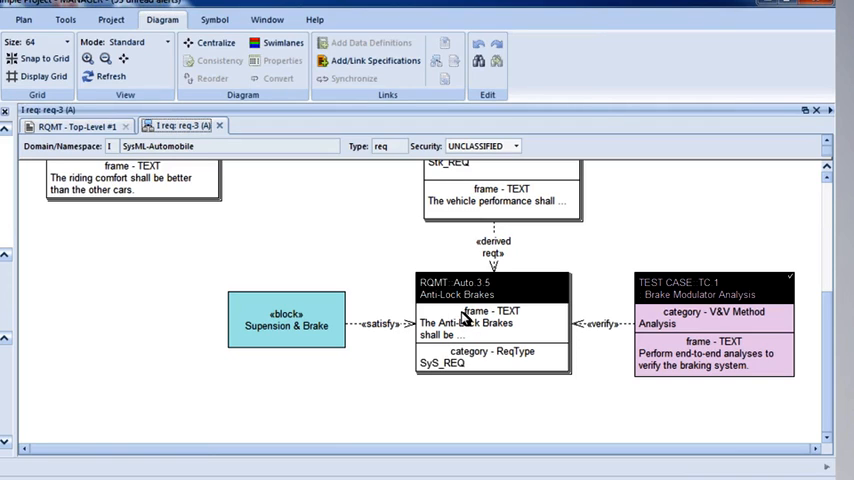
mouse_move(391, 333)
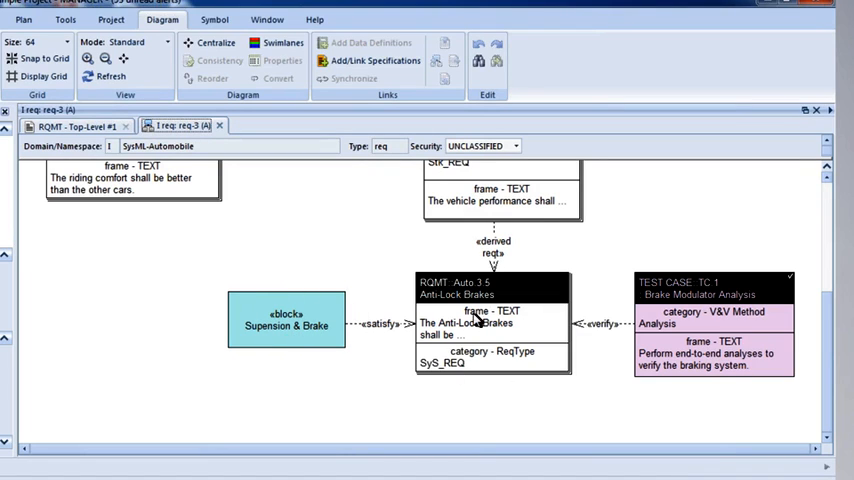
mouse_move(605, 341)
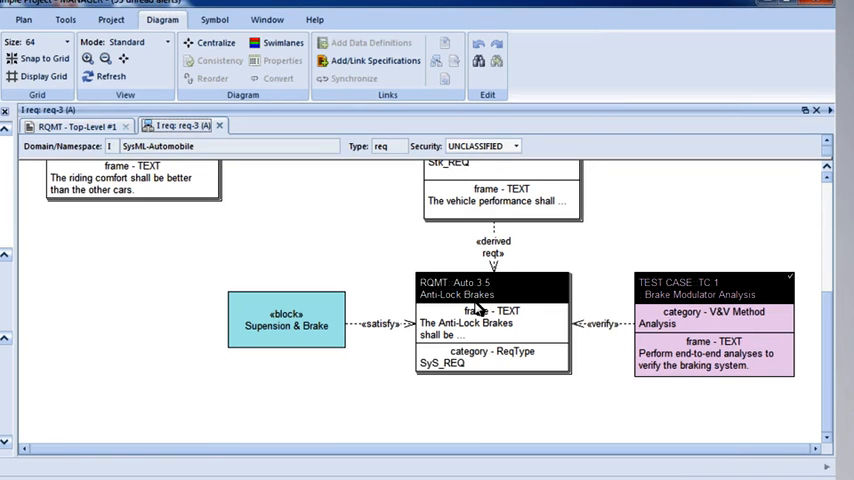
mouse_move(730, 316)
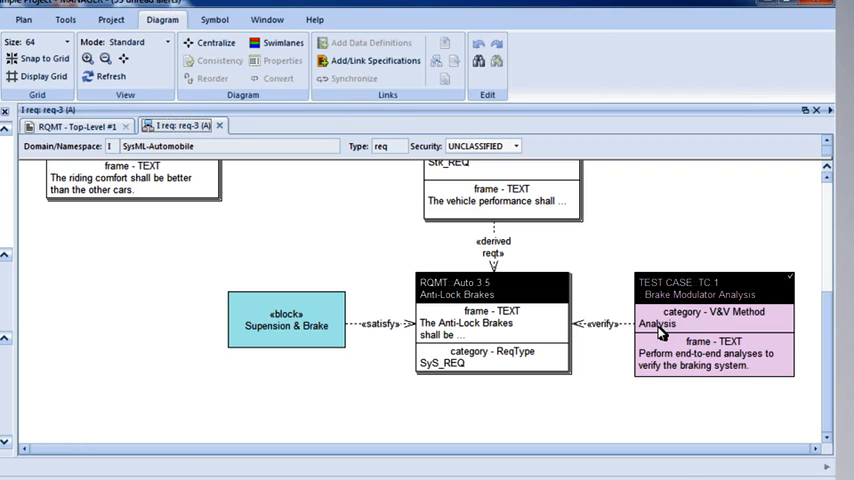
mouse_move(512, 295)
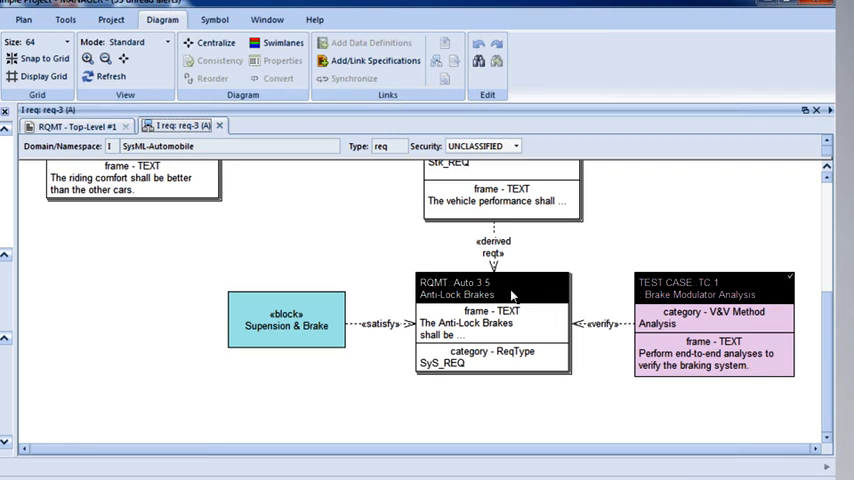
mouse_move(192, 250)
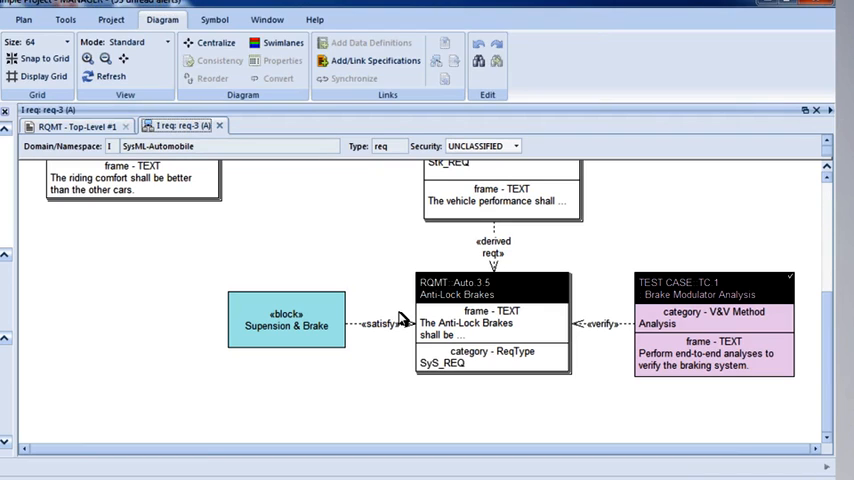
mouse_move(183, 212)
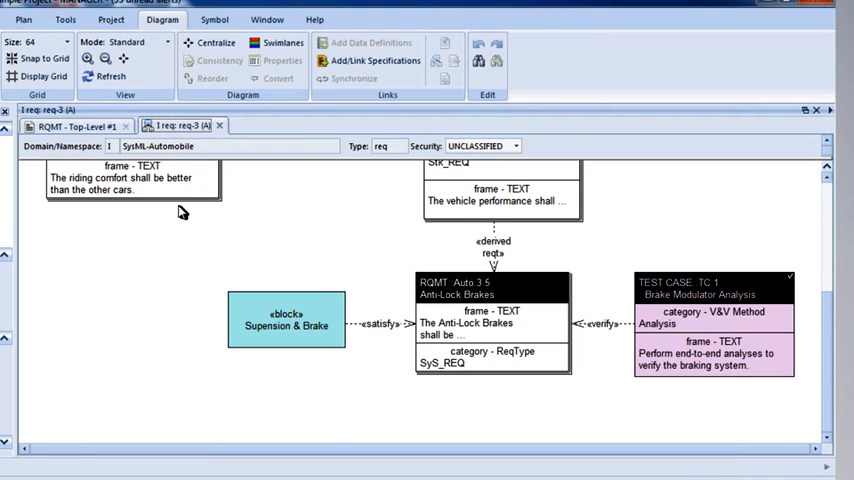
mouse_move(156, 253)
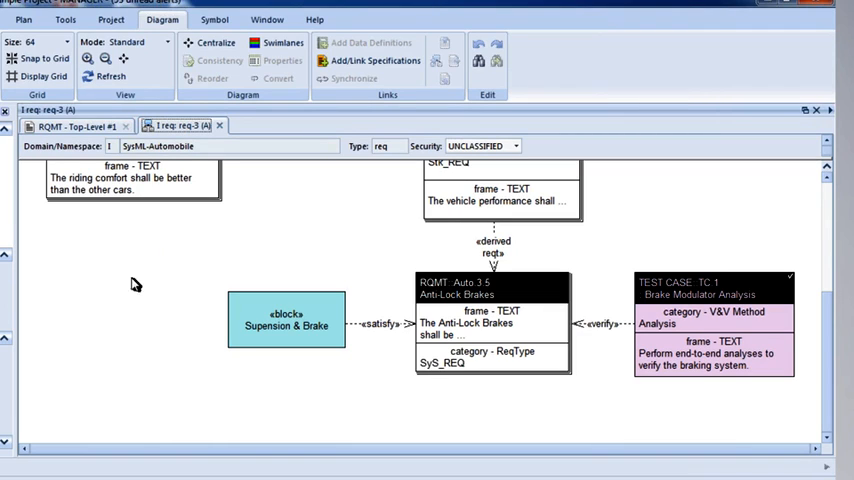
mouse_move(94, 272)
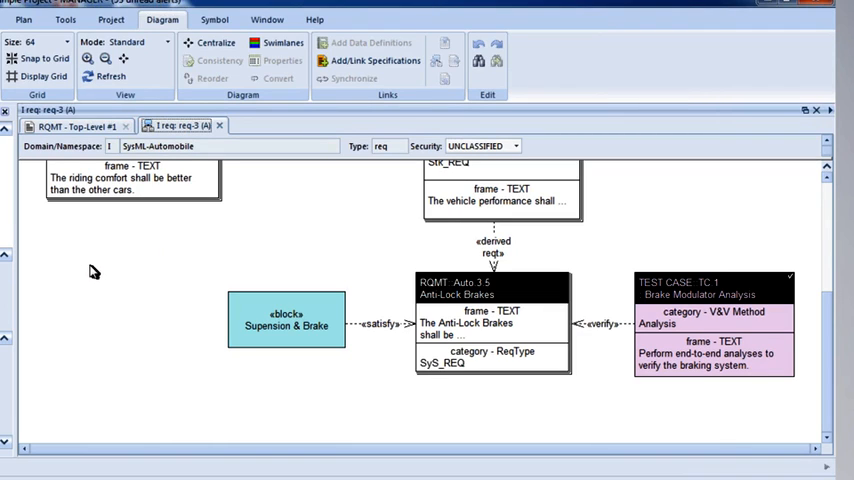
mouse_move(127, 167)
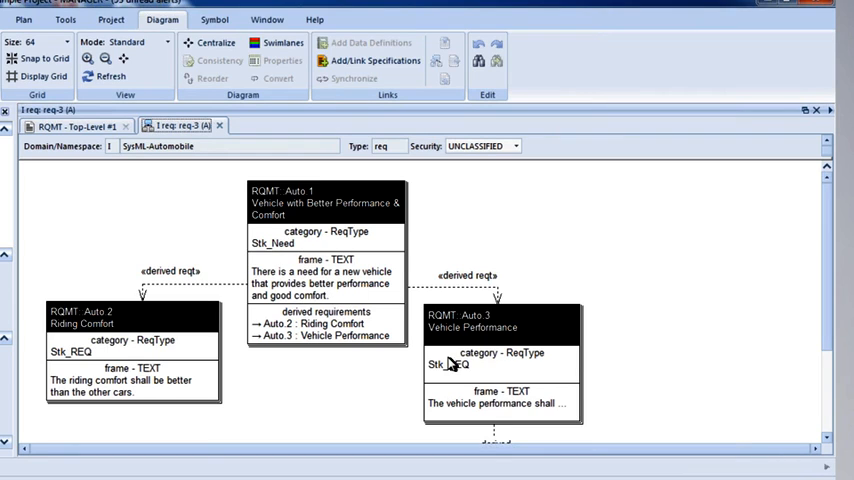
mouse_move(451, 364)
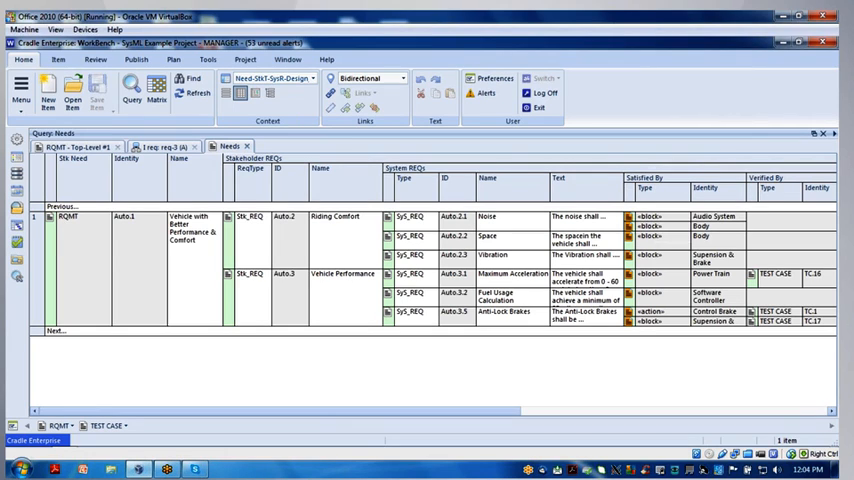
click(486, 216)
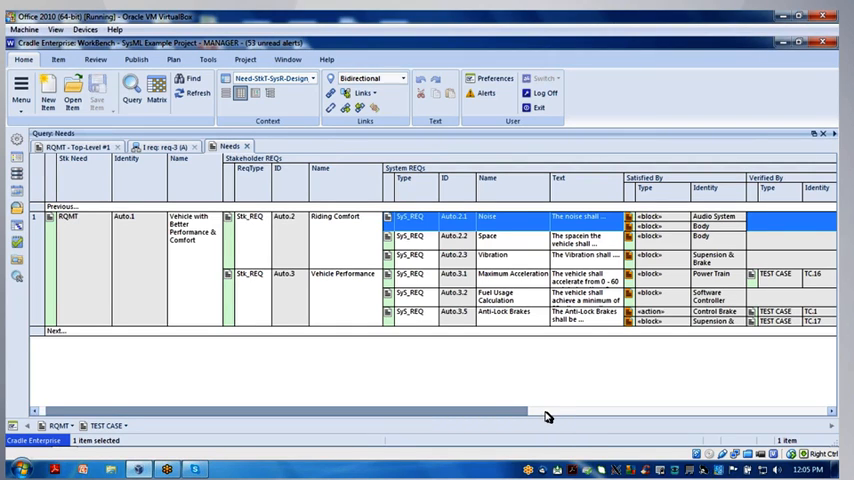
- Scroll the Needs table right to reveal the Verified By and Design Specs columns
scroll(right, 3)
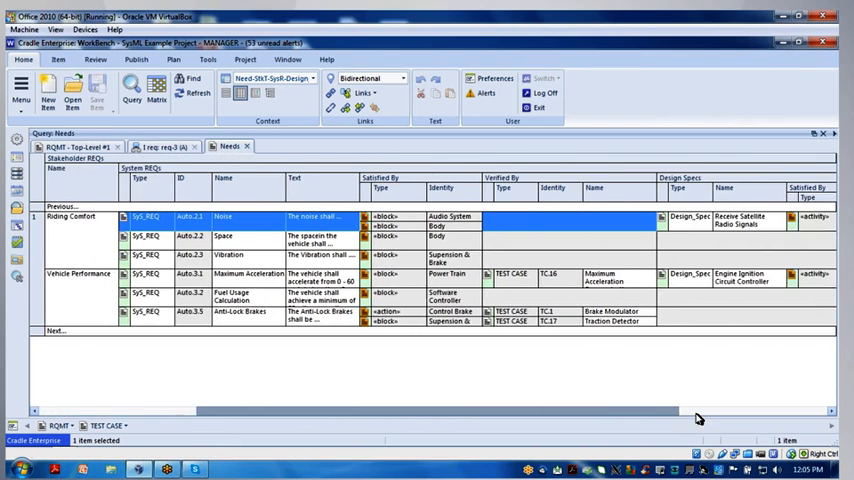
scroll(right, 3)
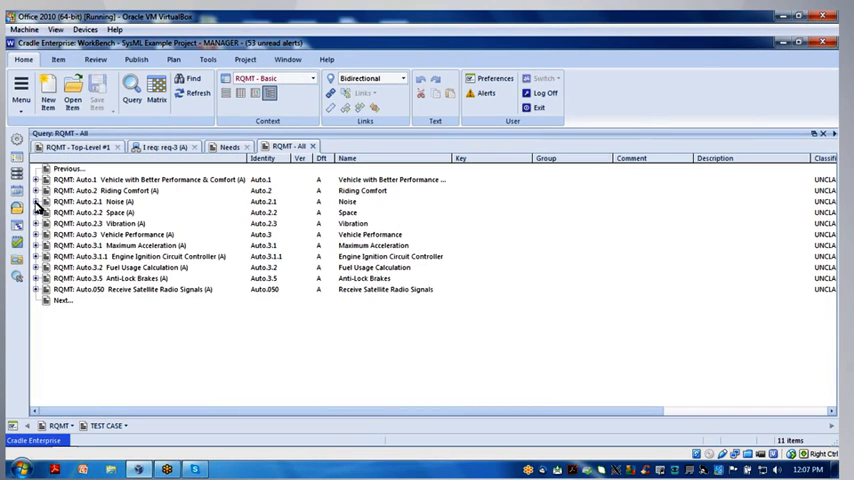
- Expand Noise and select its linked item, with eleven requirements still listed
click(35, 201)
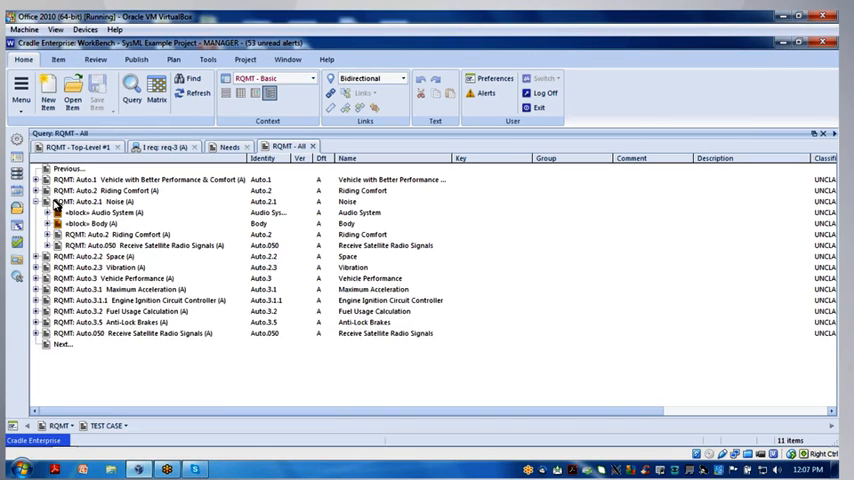
mouse_move(84, 219)
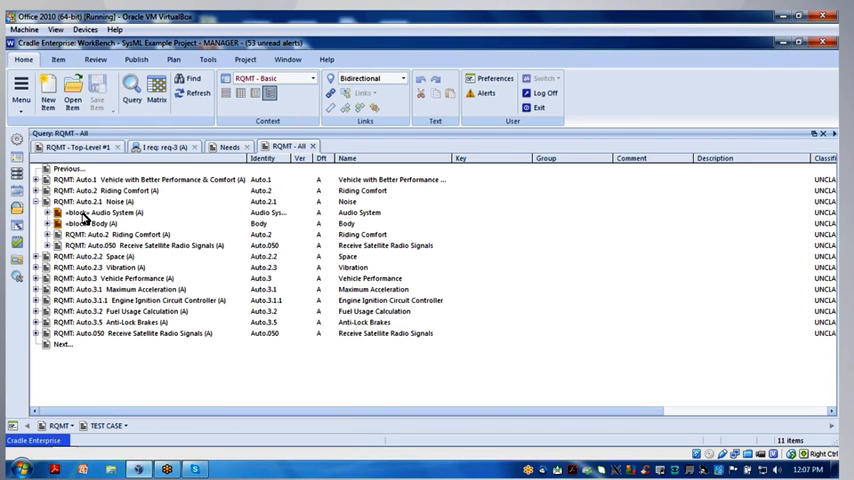
mouse_move(99, 220)
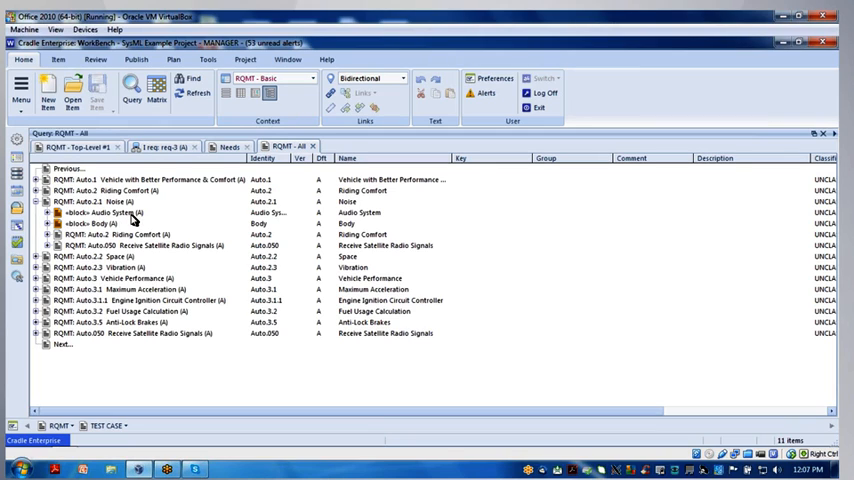
mouse_move(100, 223)
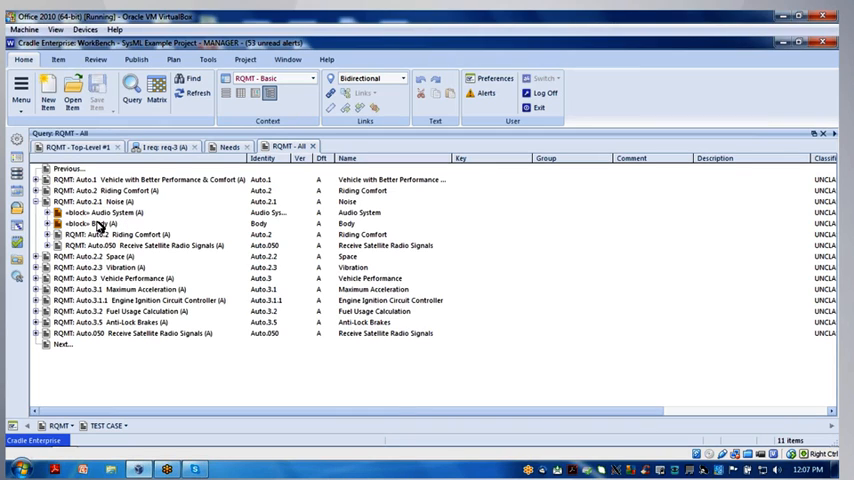
mouse_move(82, 223)
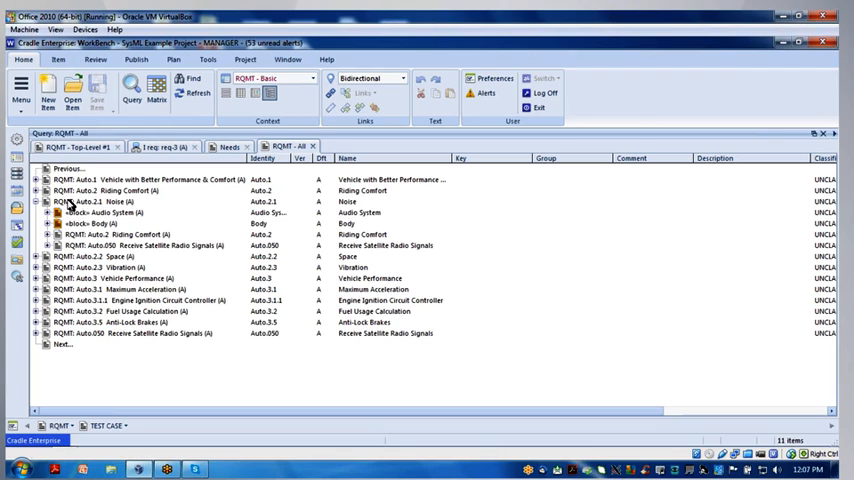
click(110, 201)
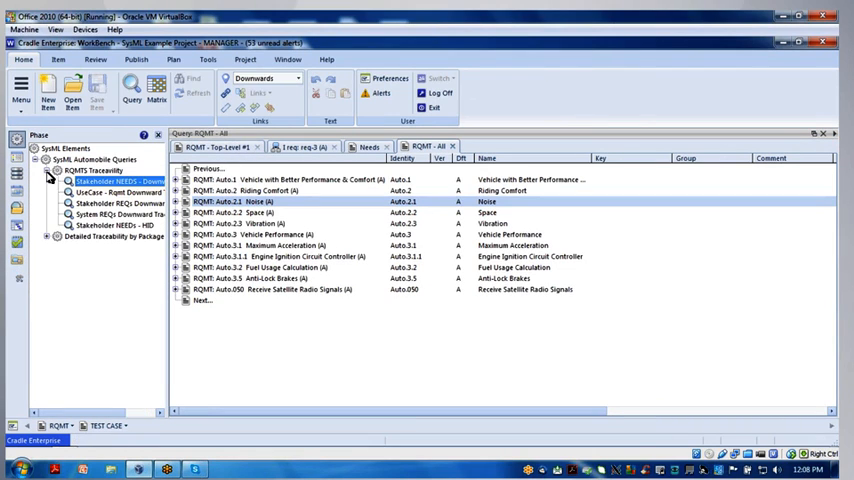
- Collapse the requirements traceability queries and select Auto pkg-6-Interfacing Info
click(46, 170)
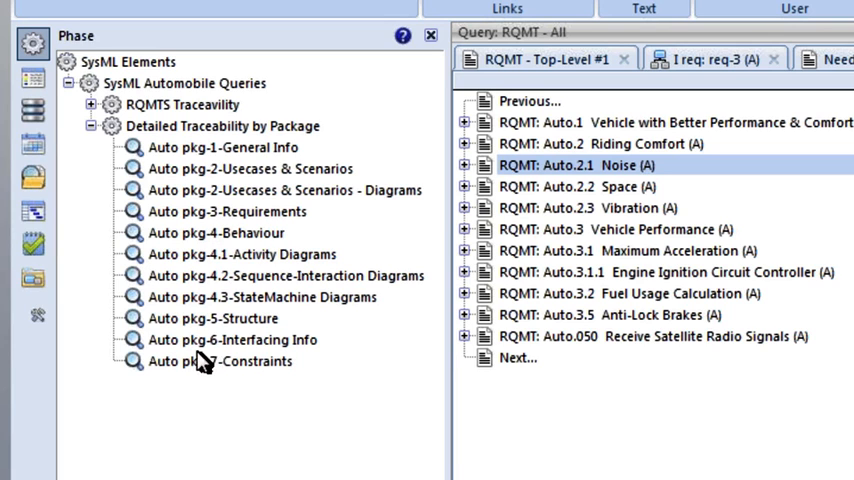
mouse_move(135, 350)
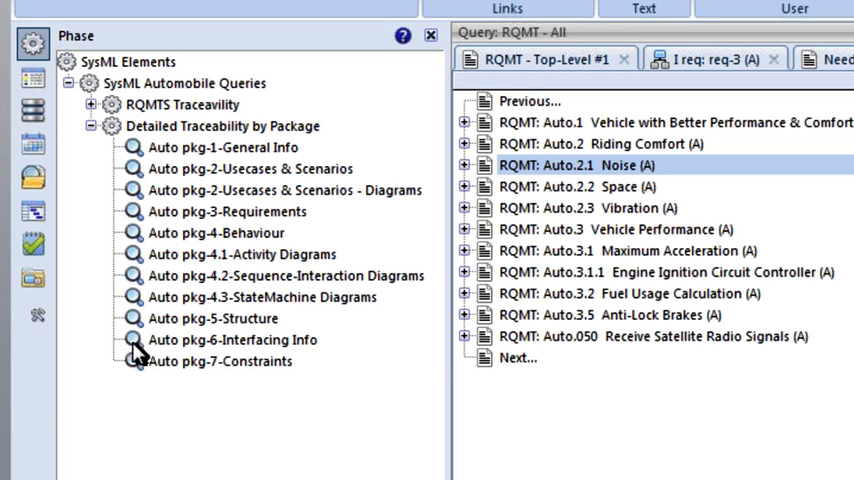
click(225, 339)
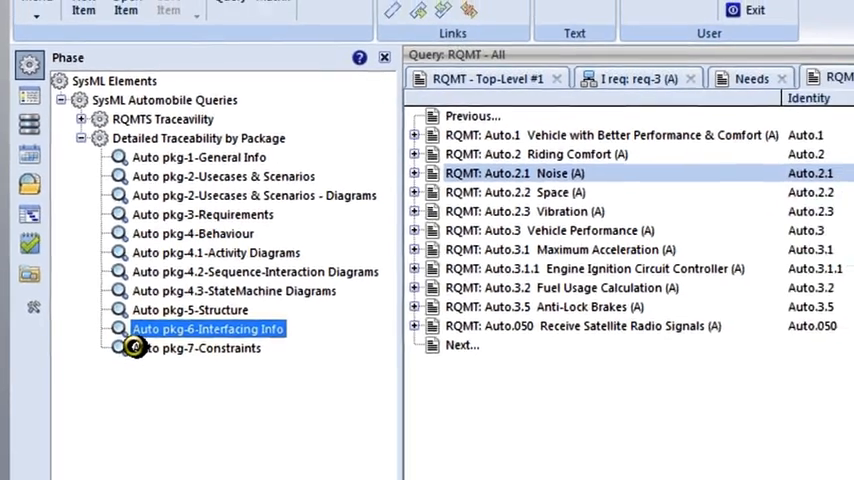
- Run Auto pkg-6-Interfacing Info and select a result row for the Fuel and air blocks
double_click(205, 328)
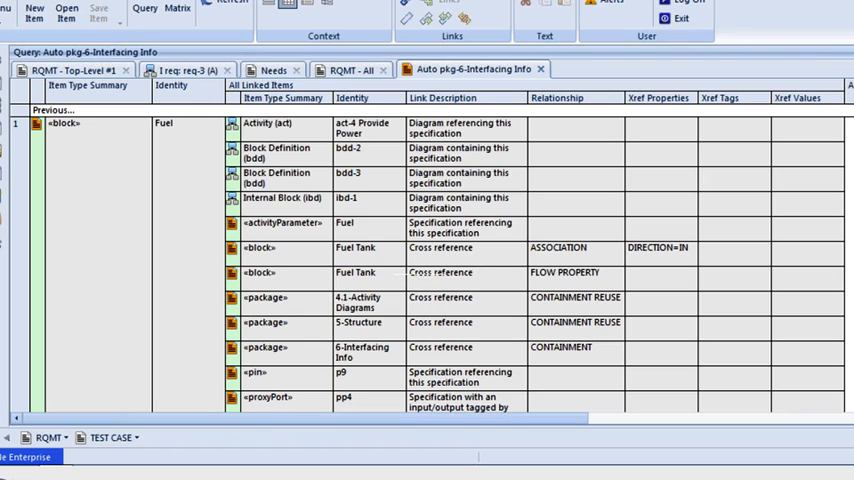
click(355, 272)
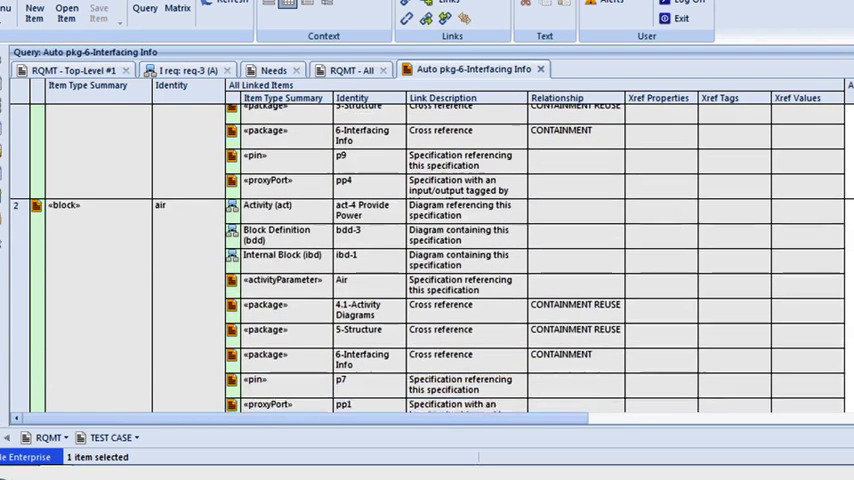
- Scroll the results down to Ignition Off and select its Activity (act) diagram link
scroll(down, 3)
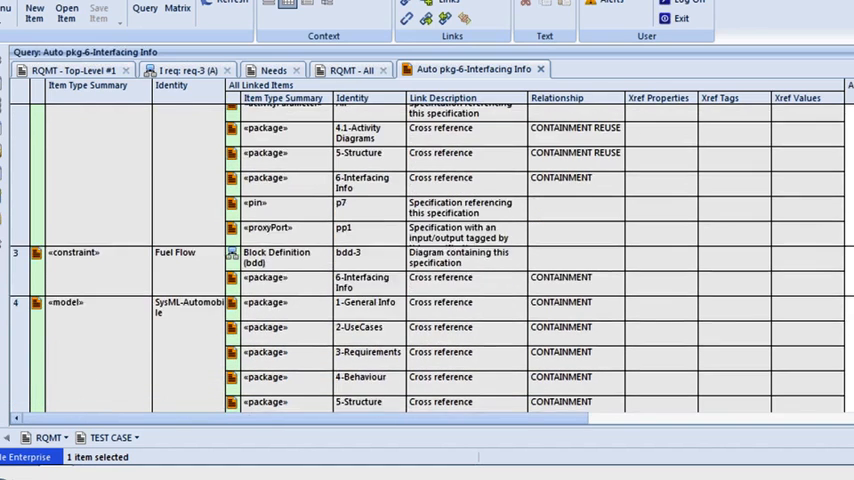
scroll(down, 3)
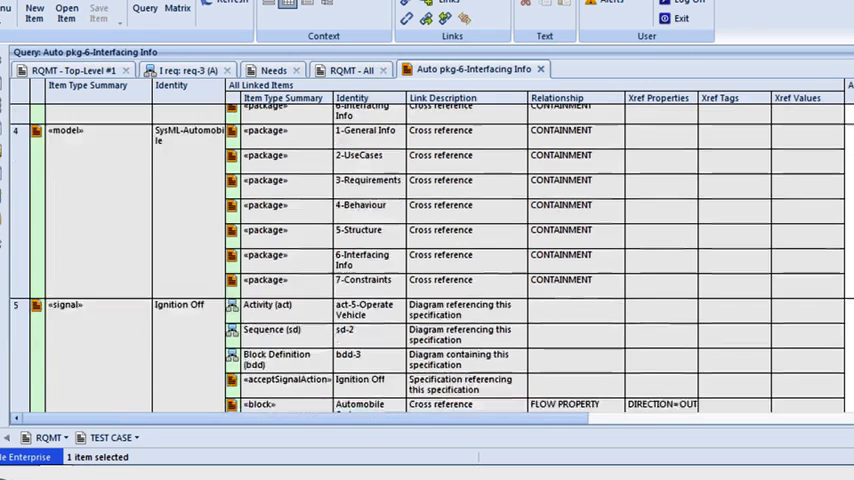
scroll(down, 3)
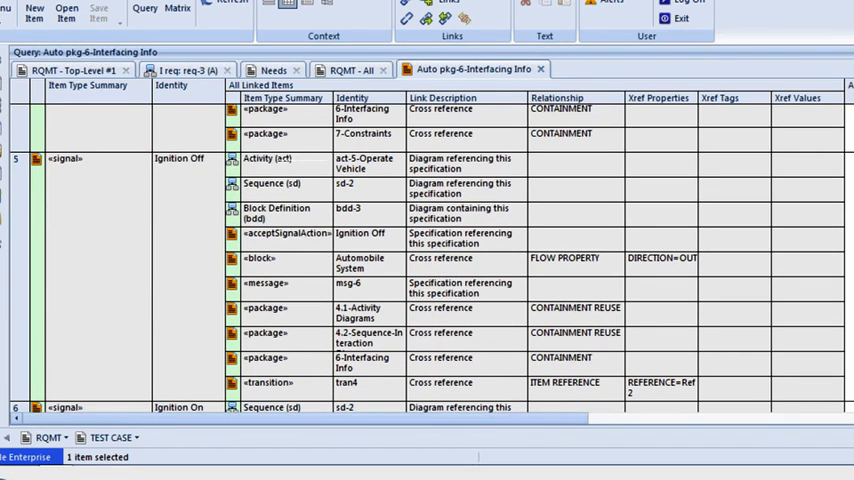
click(290, 163)
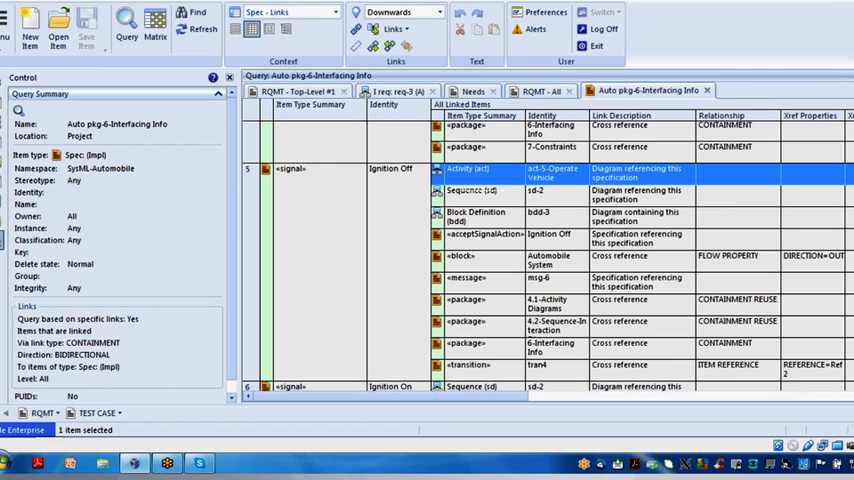
- Open the sd-2 sequence diagram, inspect messages like Turn Vehicle Wheels, and reselect its tab
click(470, 191)
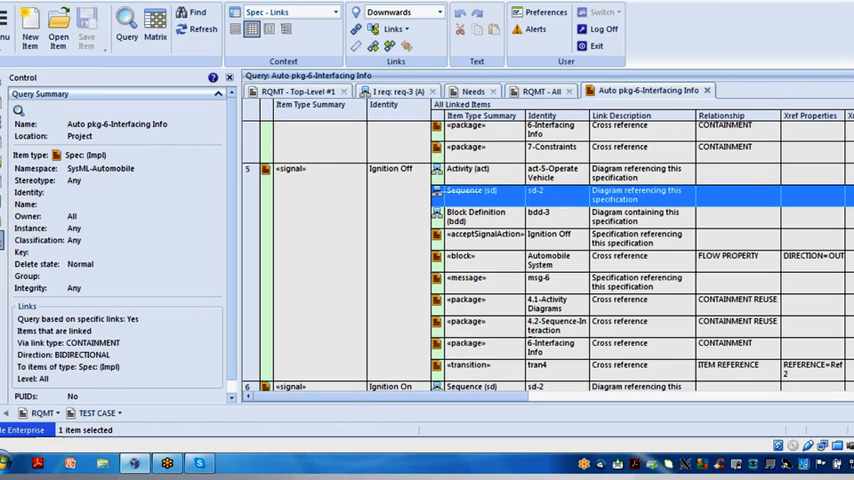
double_click(470, 193)
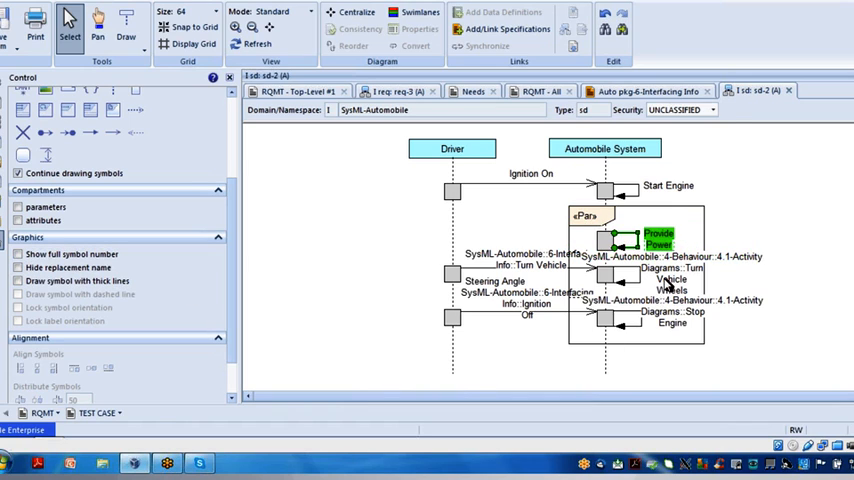
click(670, 273)
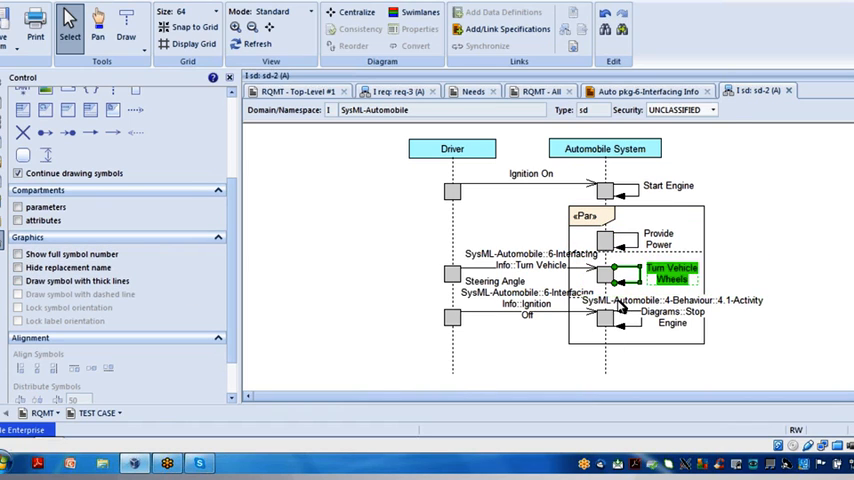
click(673, 311)
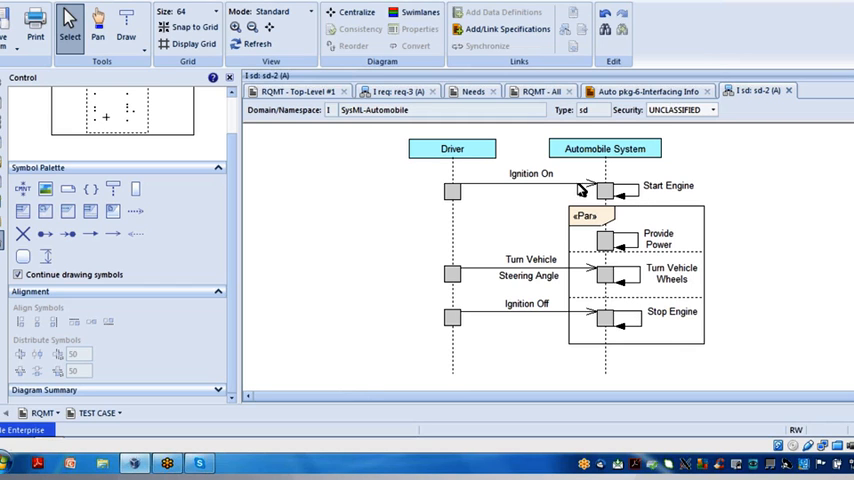
mouse_move(610, 106)
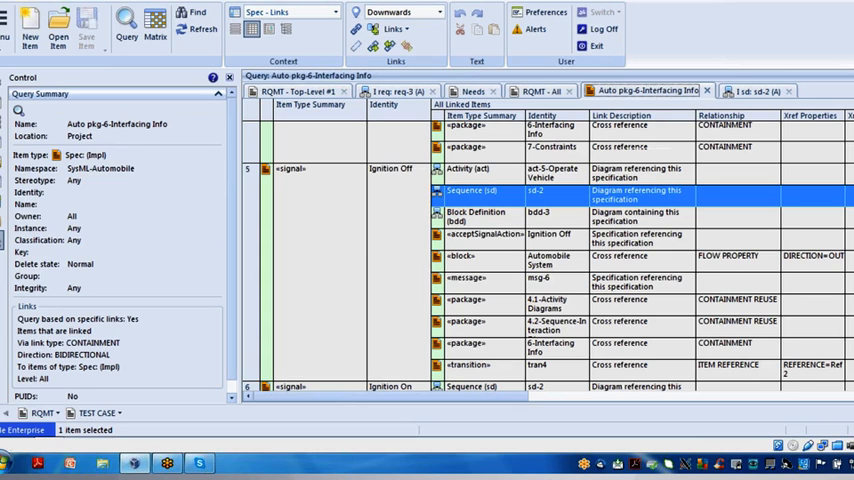
click(759, 91)
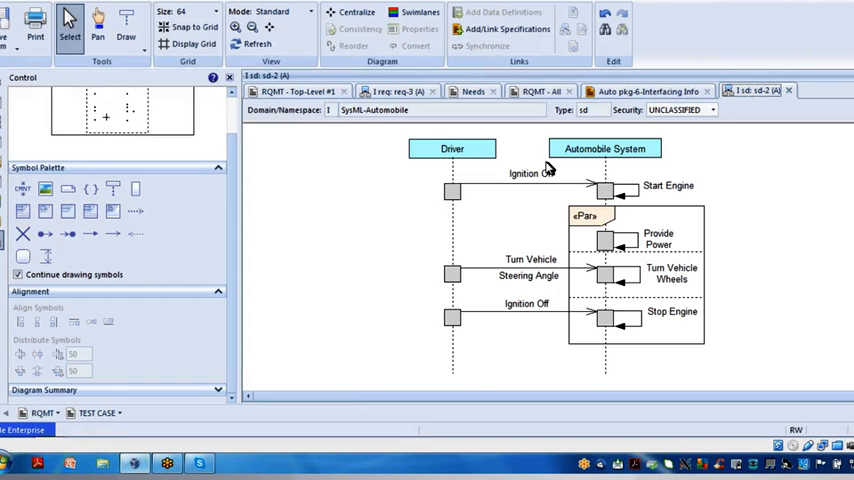
mouse_move(530, 304)
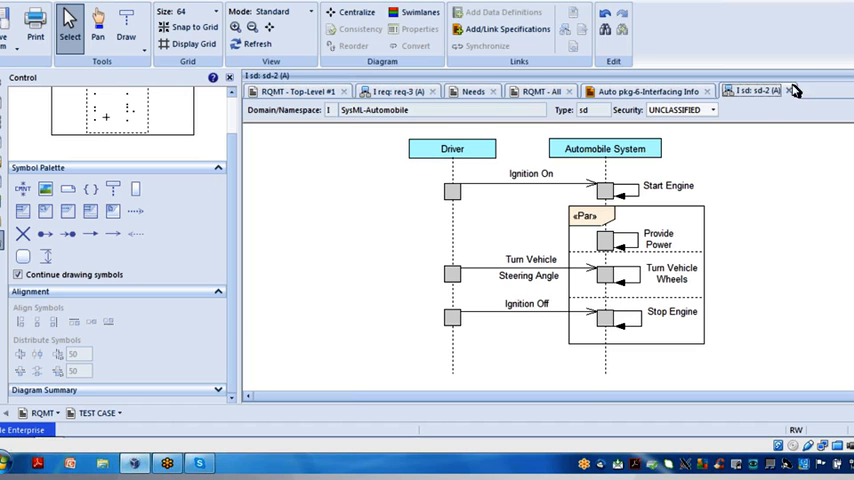
- Open bdd-3 from the query results, select Ignition On, and close it unsaved
click(648, 91)
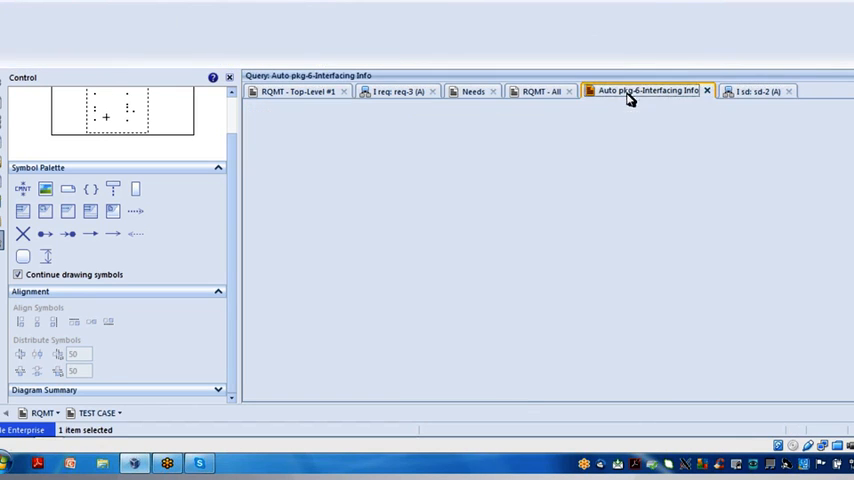
click(645, 91)
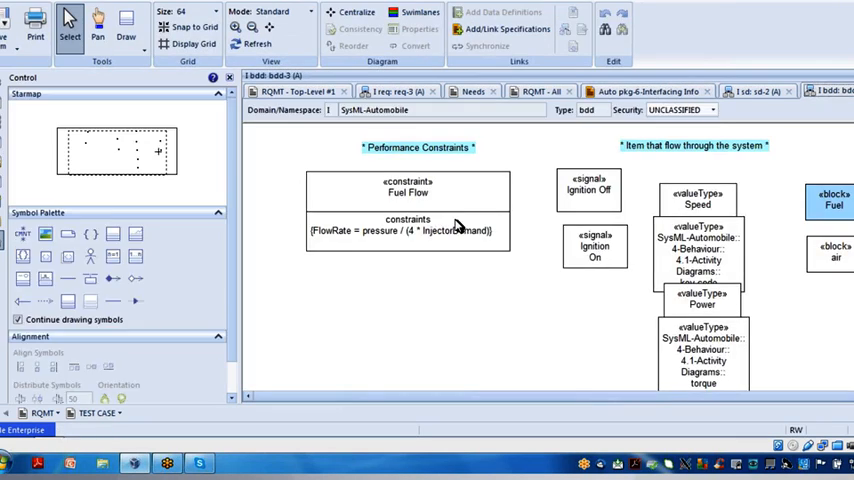
mouse_move(653, 230)
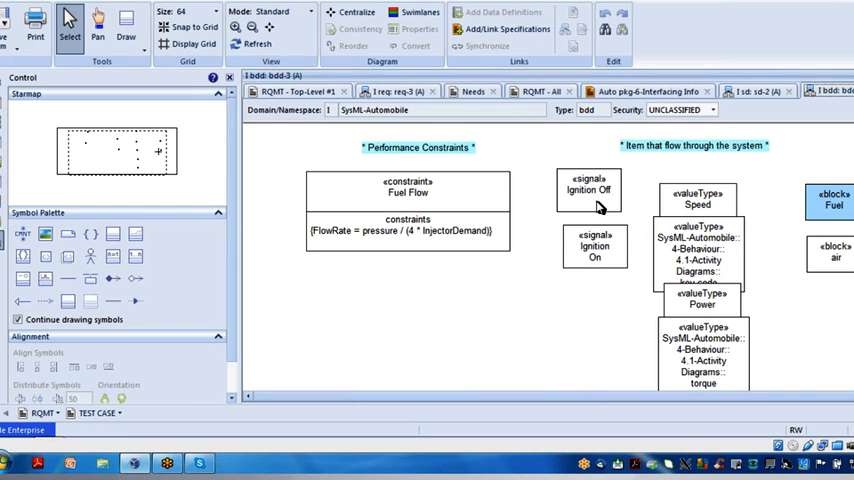
click(588, 189)
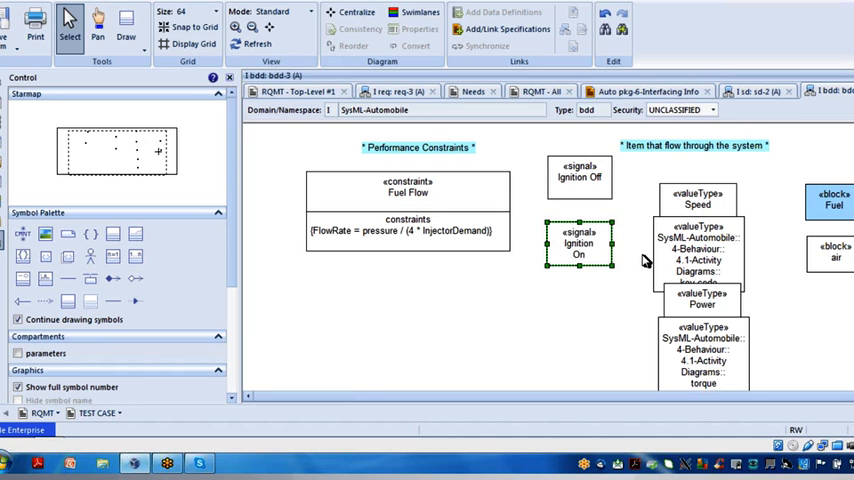
mouse_move(655, 260)
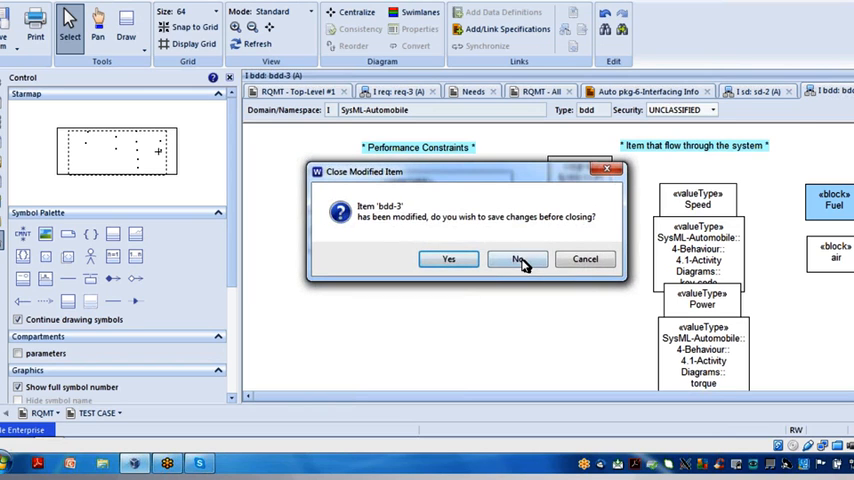
click(517, 259)
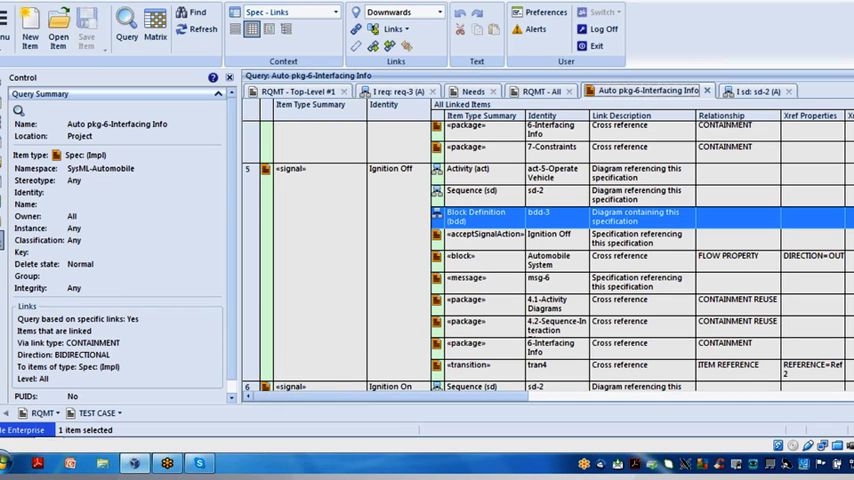
- Scroll the Interfacing Info results down to the Speed and Steering Angle value types
scroll(down, 3)
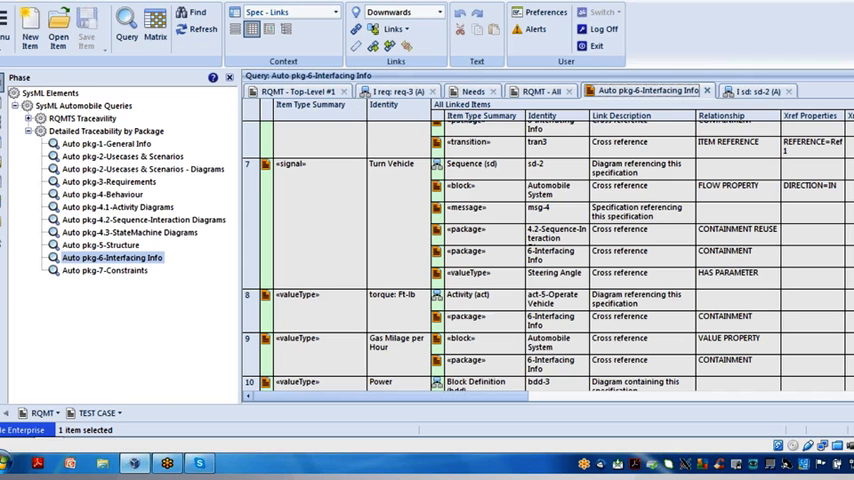
scroll(down, 3)
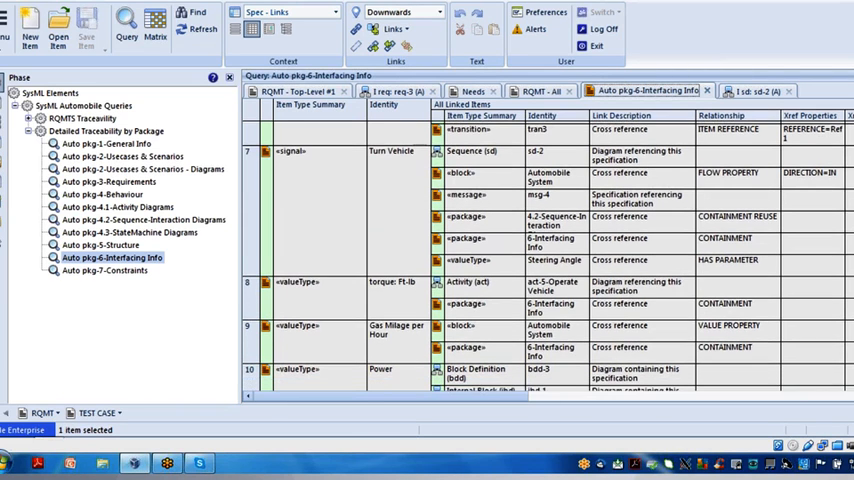
scroll(down, 3)
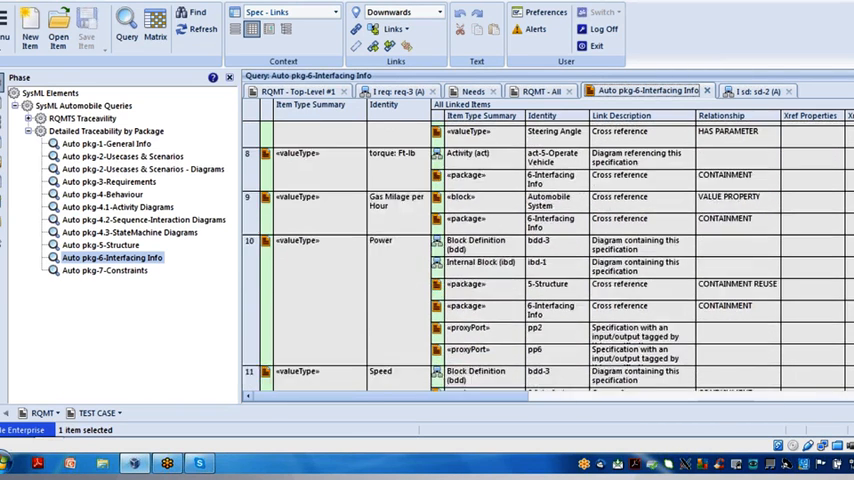
scroll(down, 3)
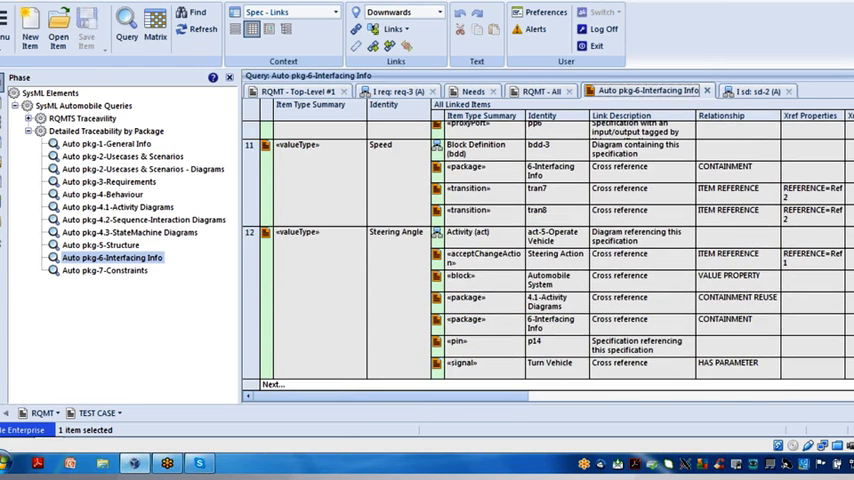